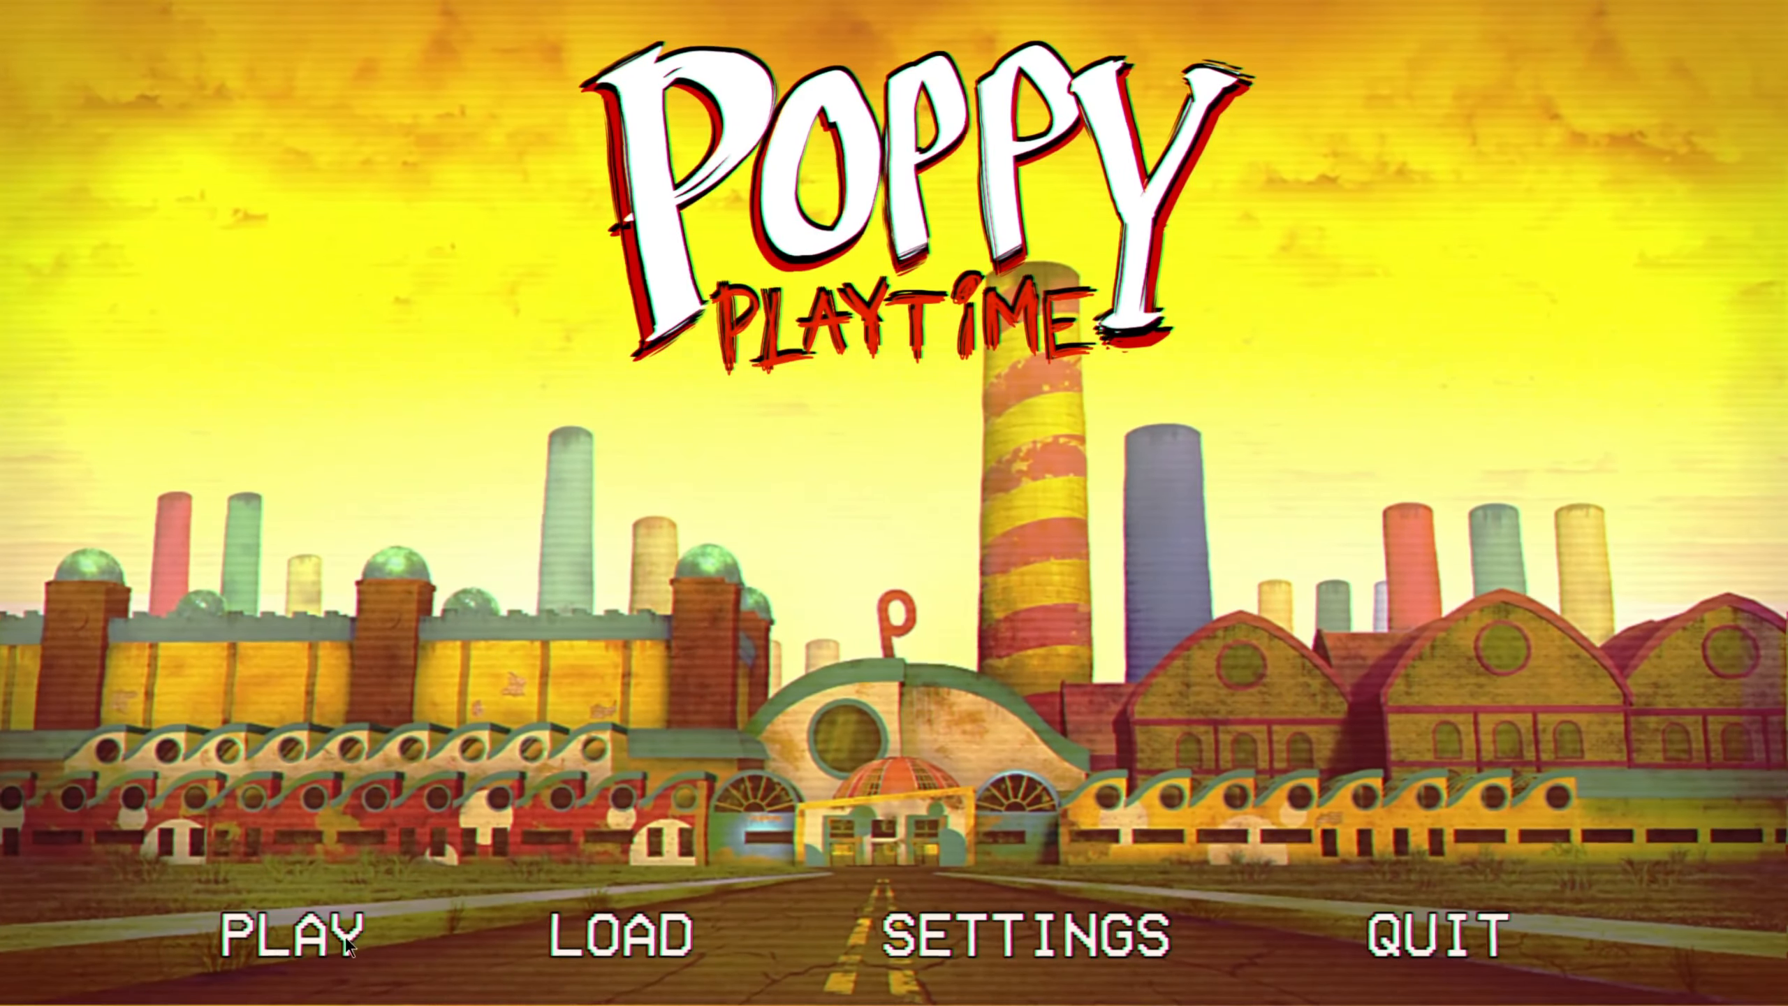
mouse_move(577, 863)
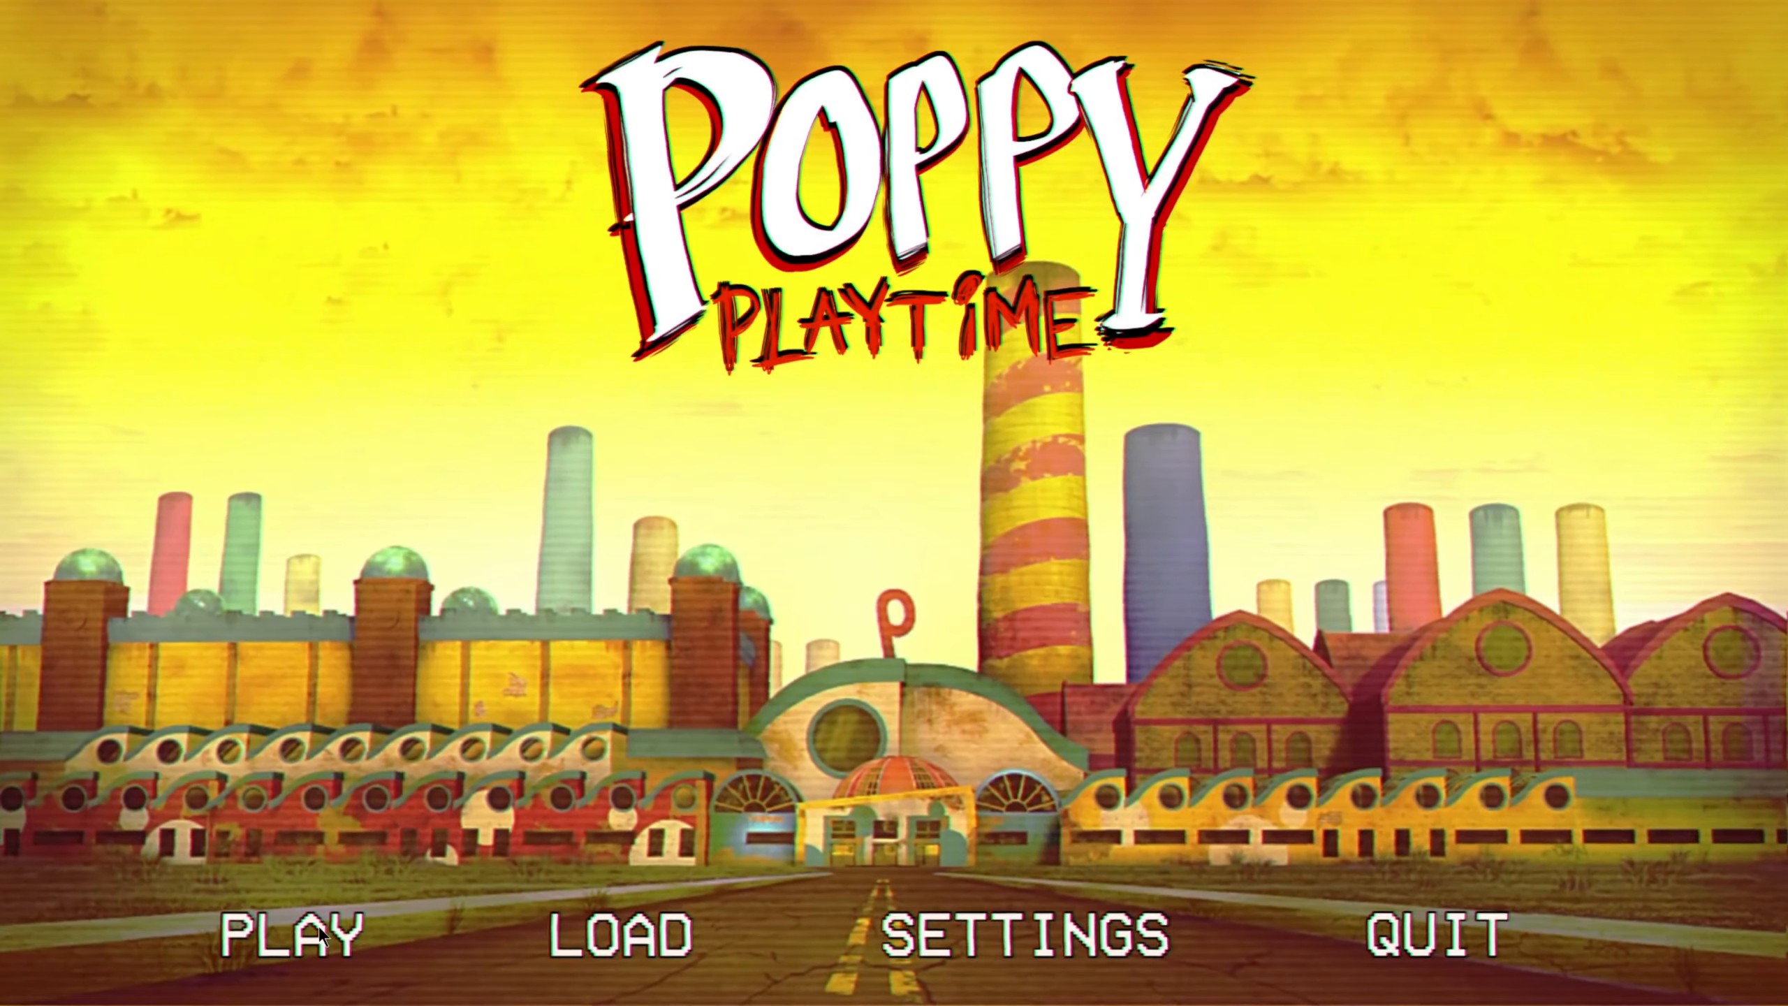
Step: Start PLAY from the main menu to reach the Chapter 1 'A Tight Squeeze' intro
click(287, 938)
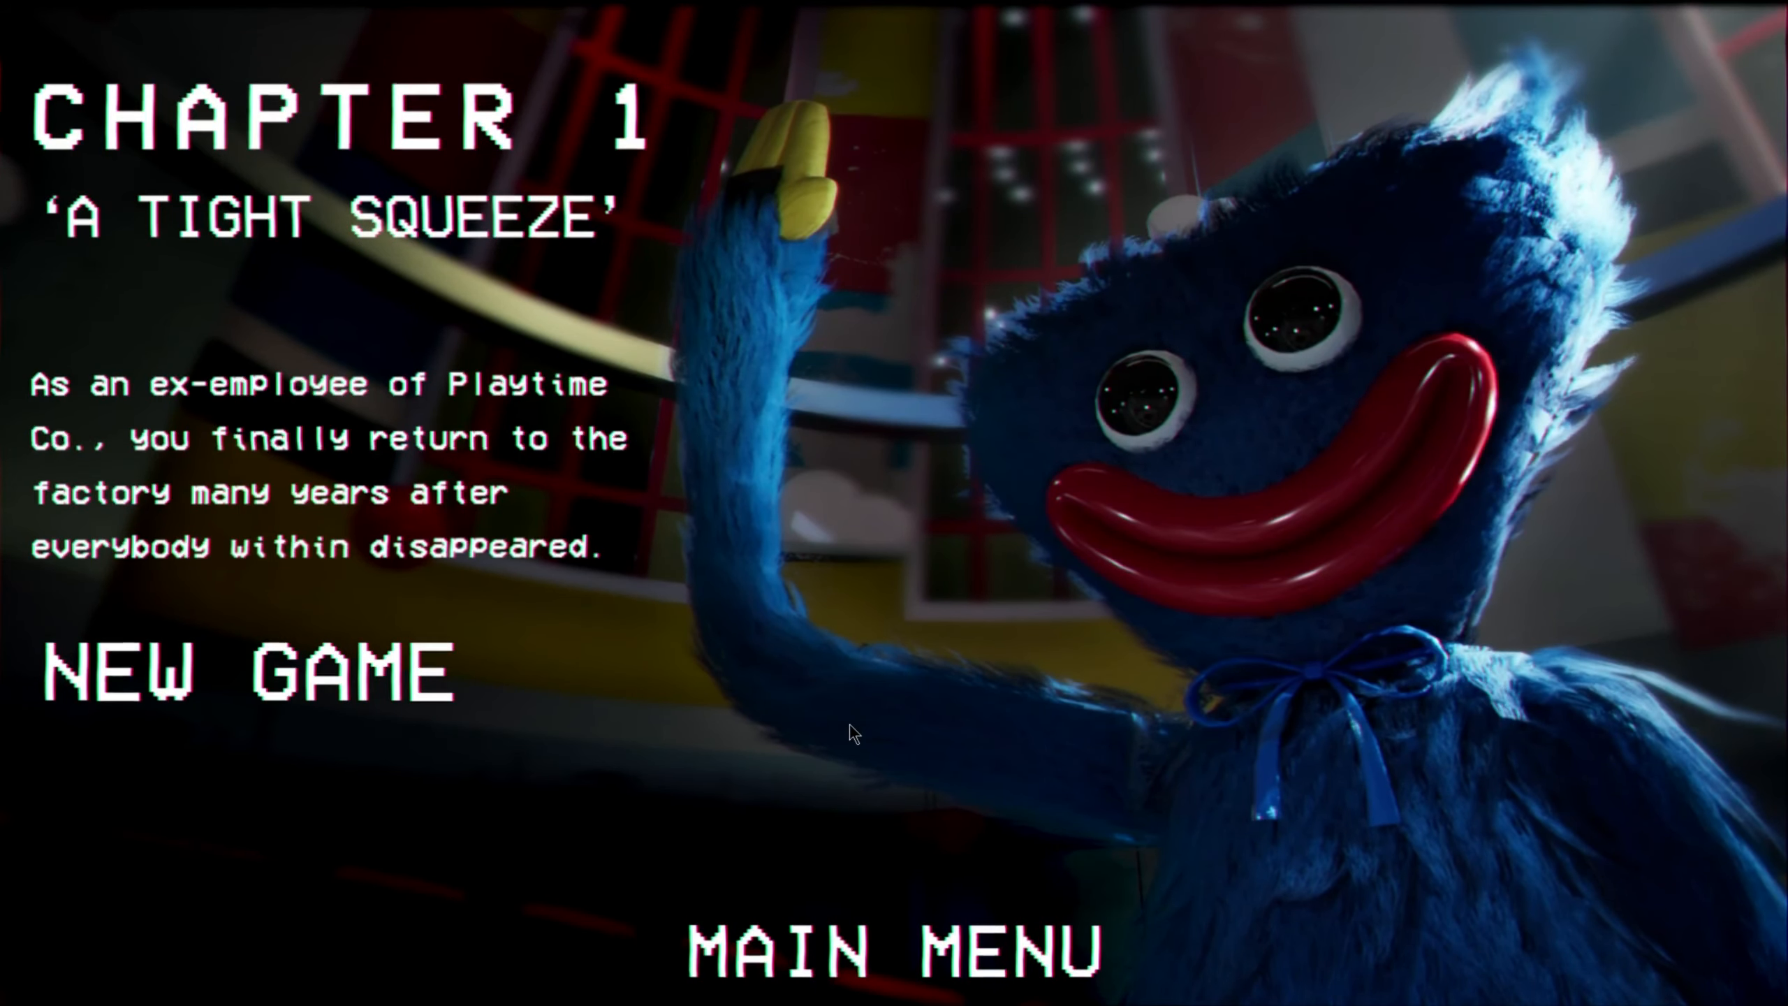
mouse_move(1214, 513)
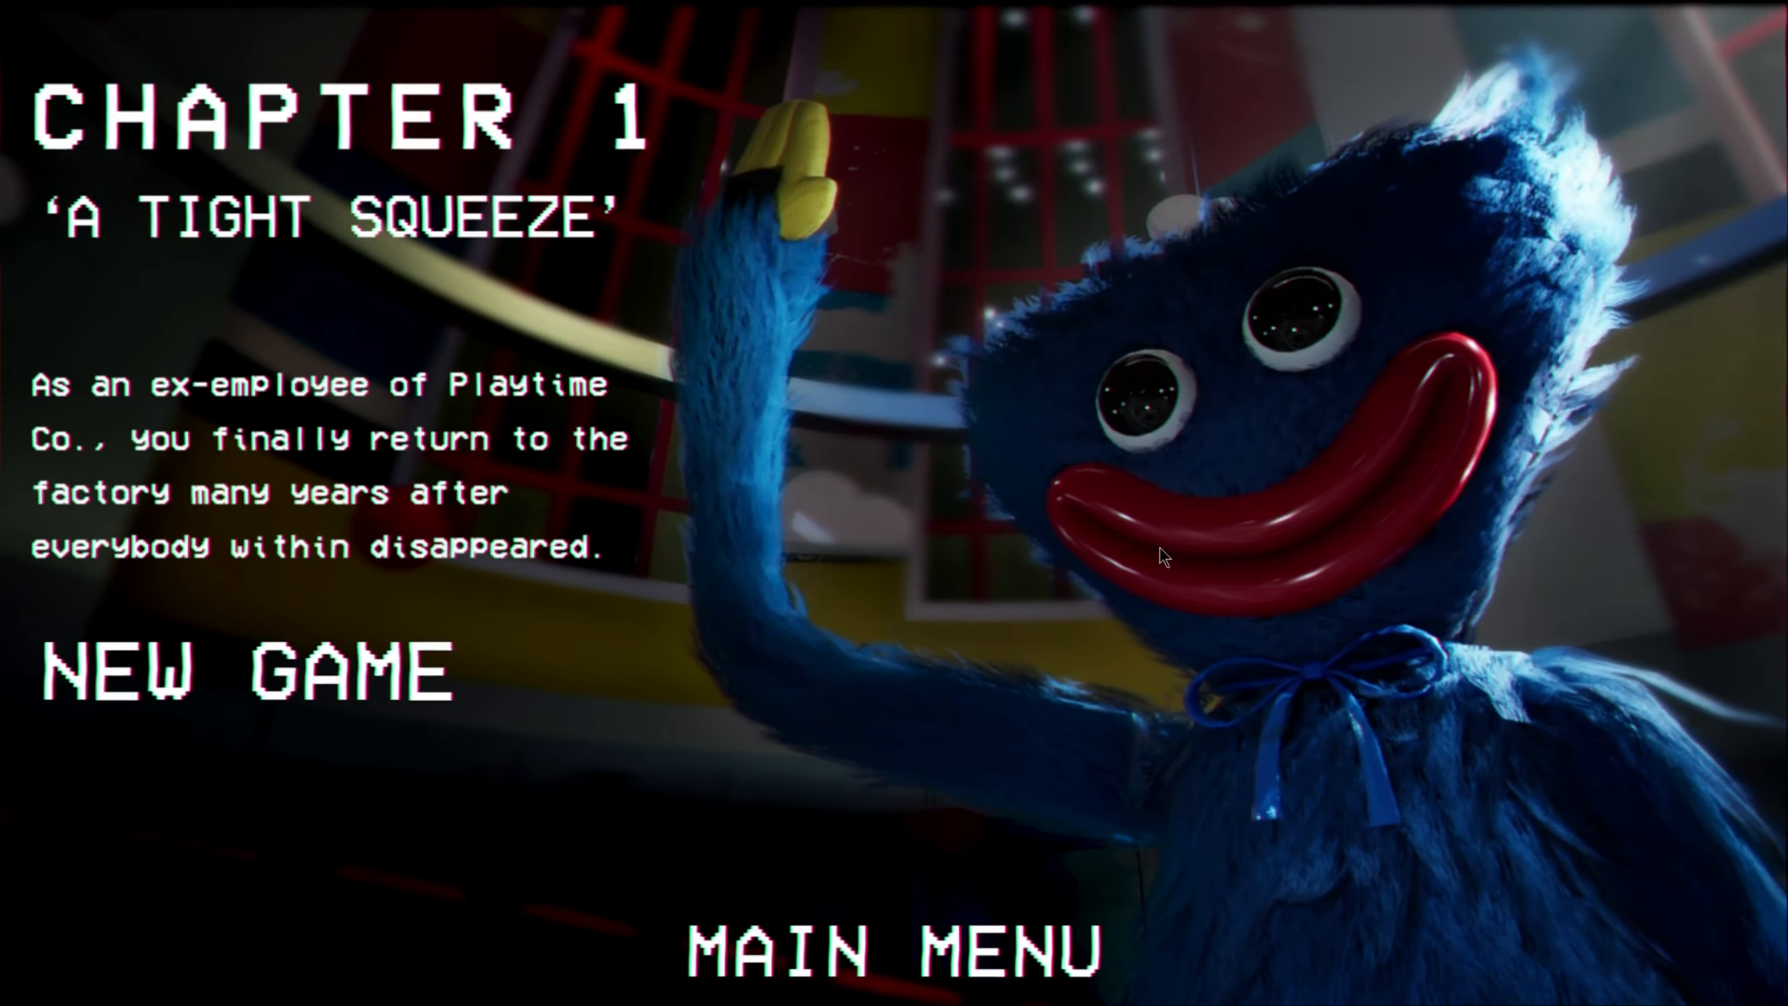
mouse_move(511, 730)
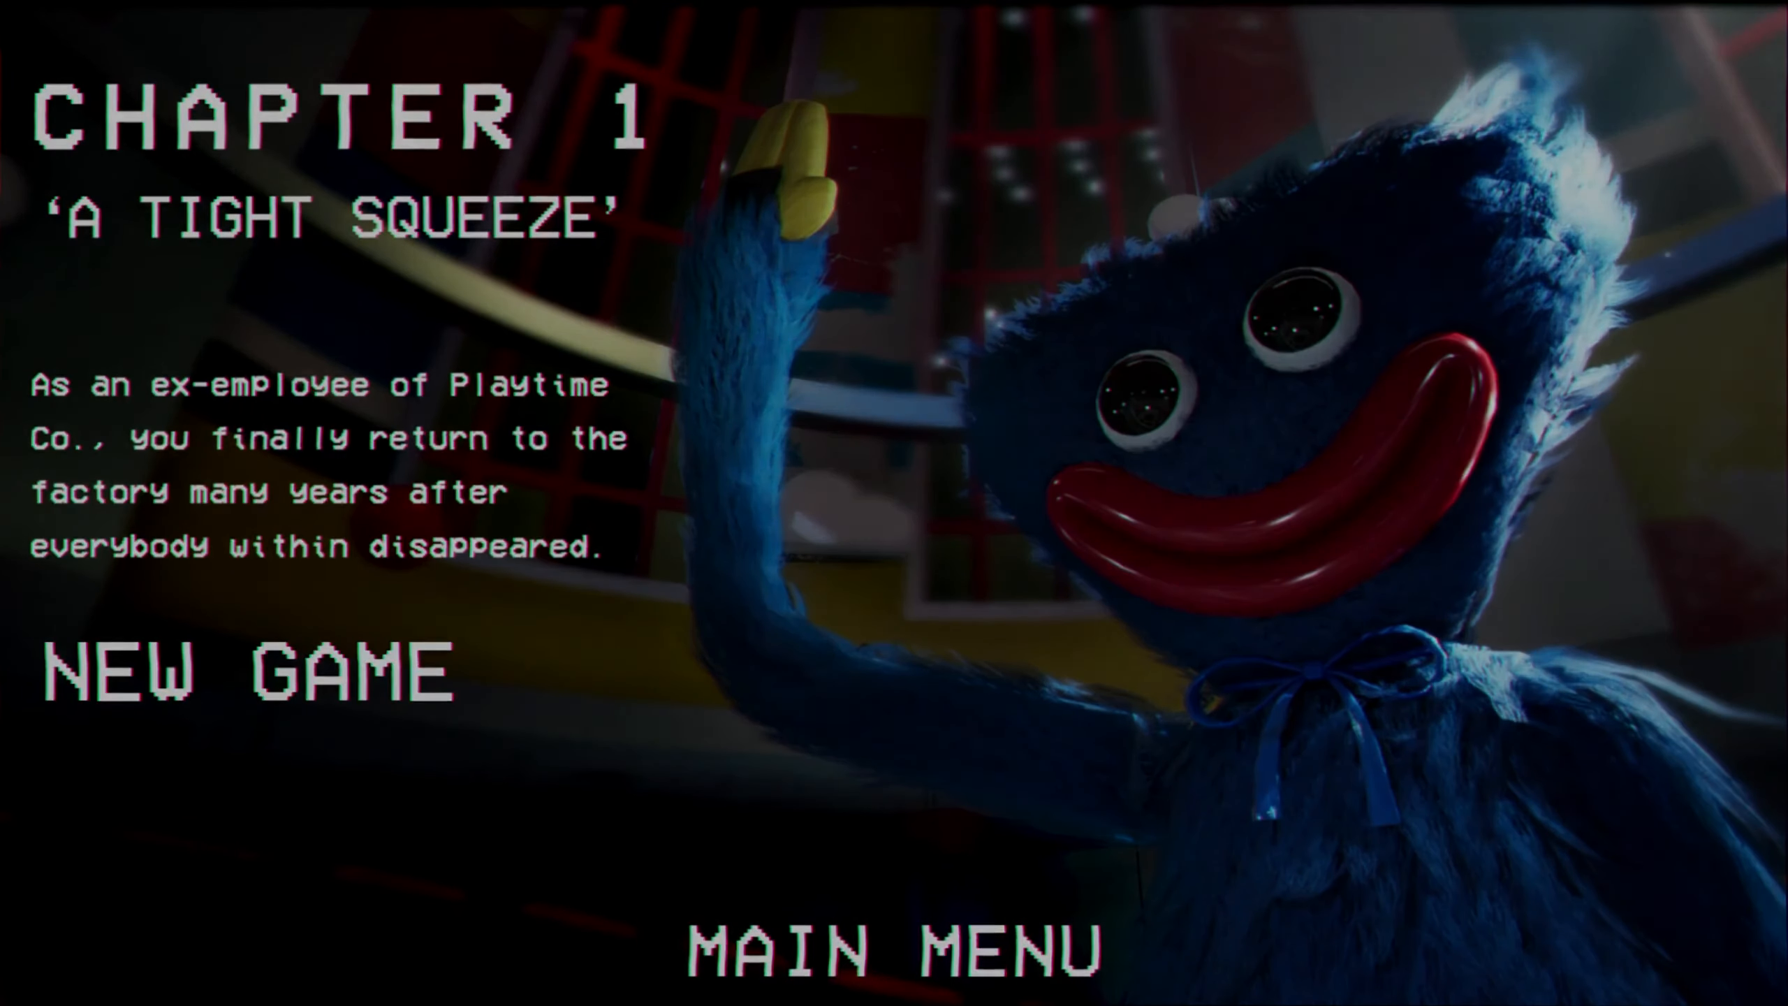
click(245, 669)
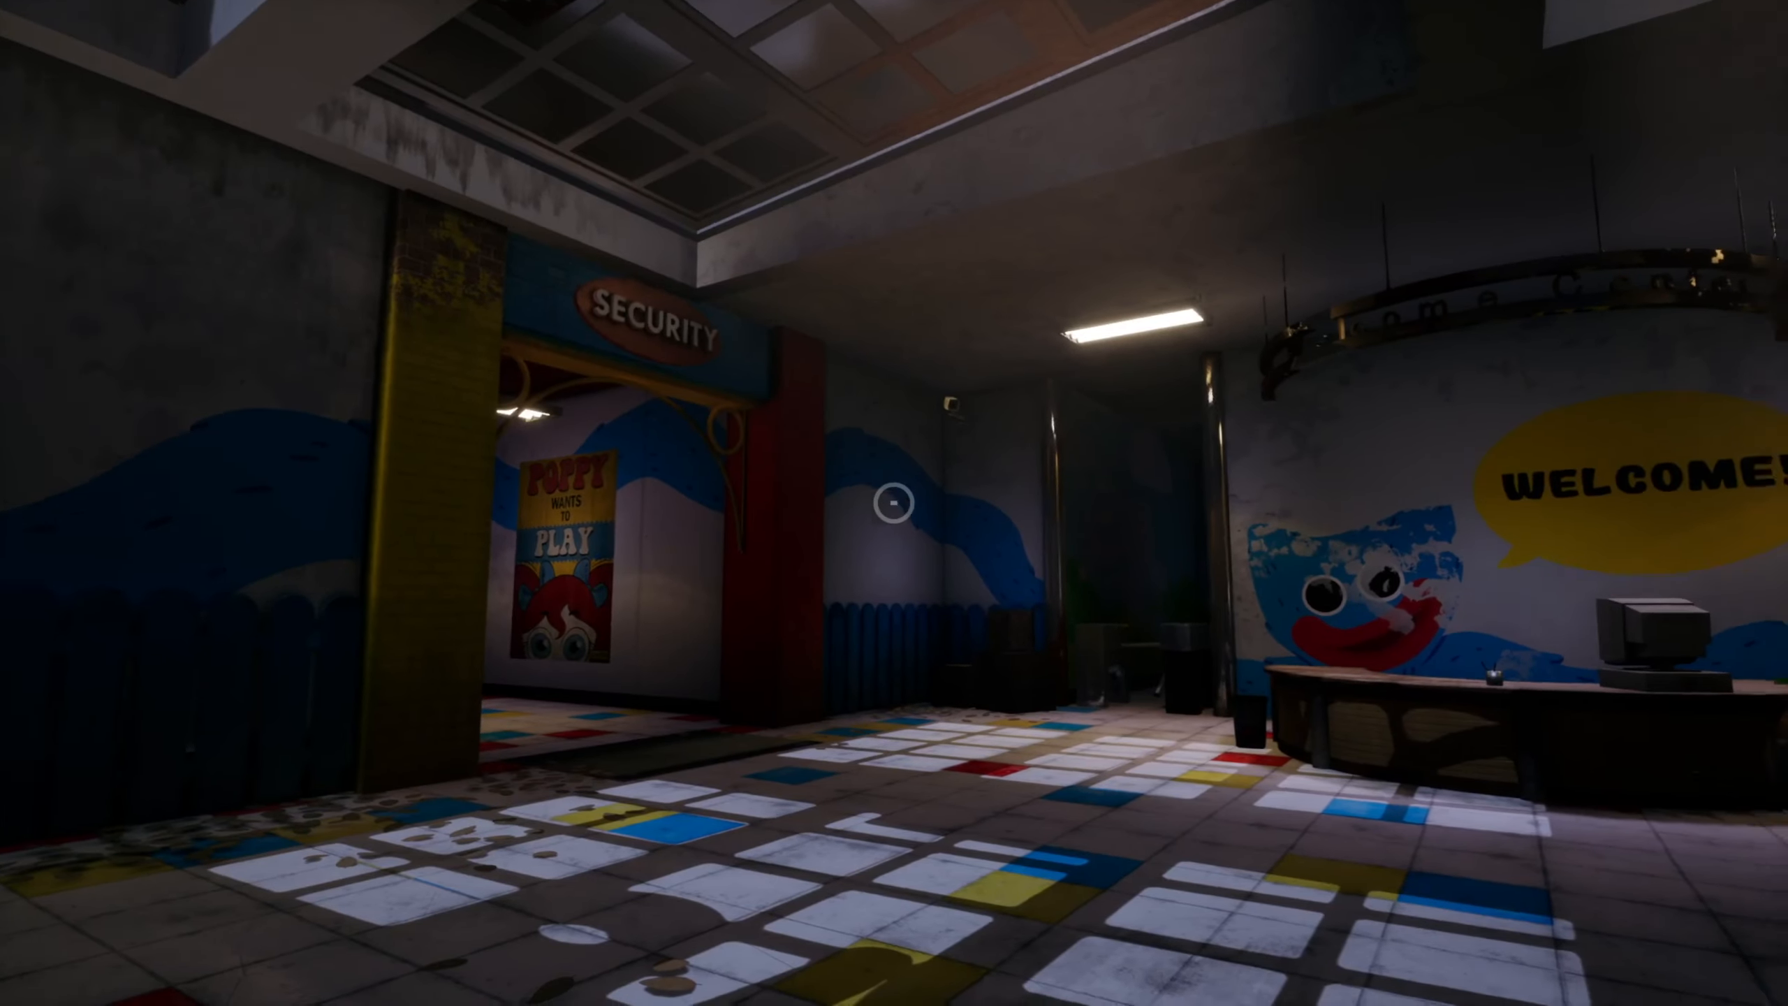
mouse_move(894, 503)
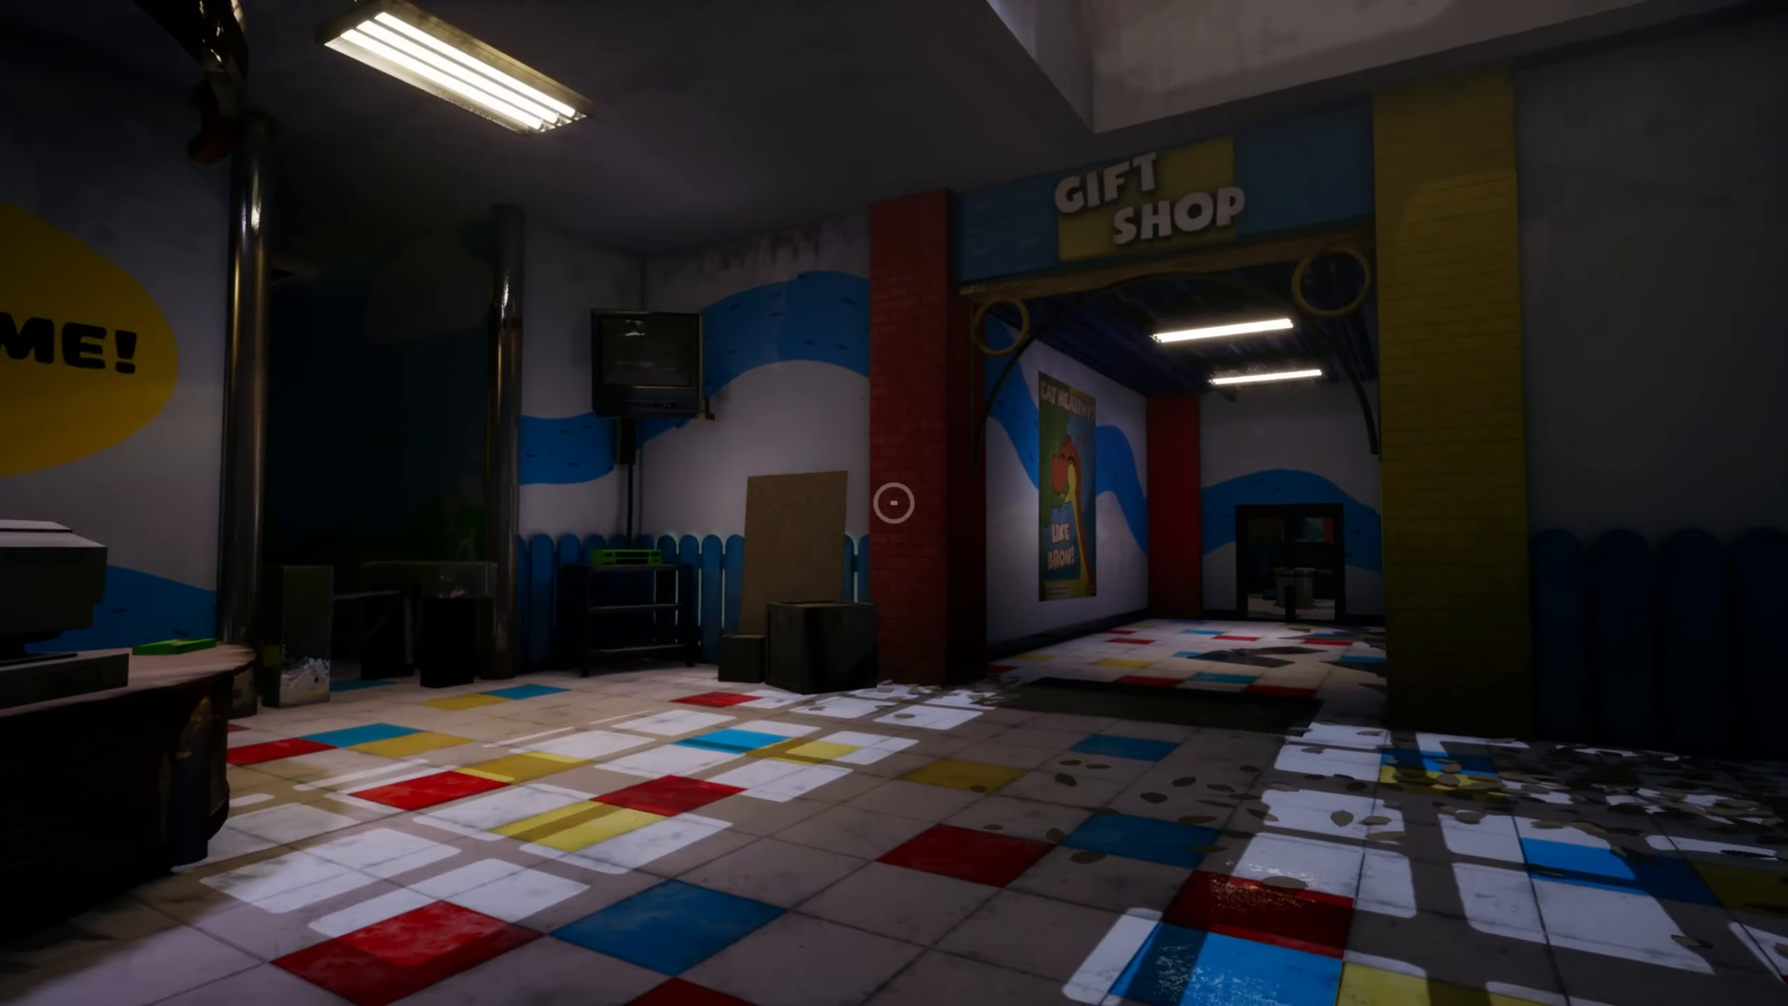
mouse_move(894, 503)
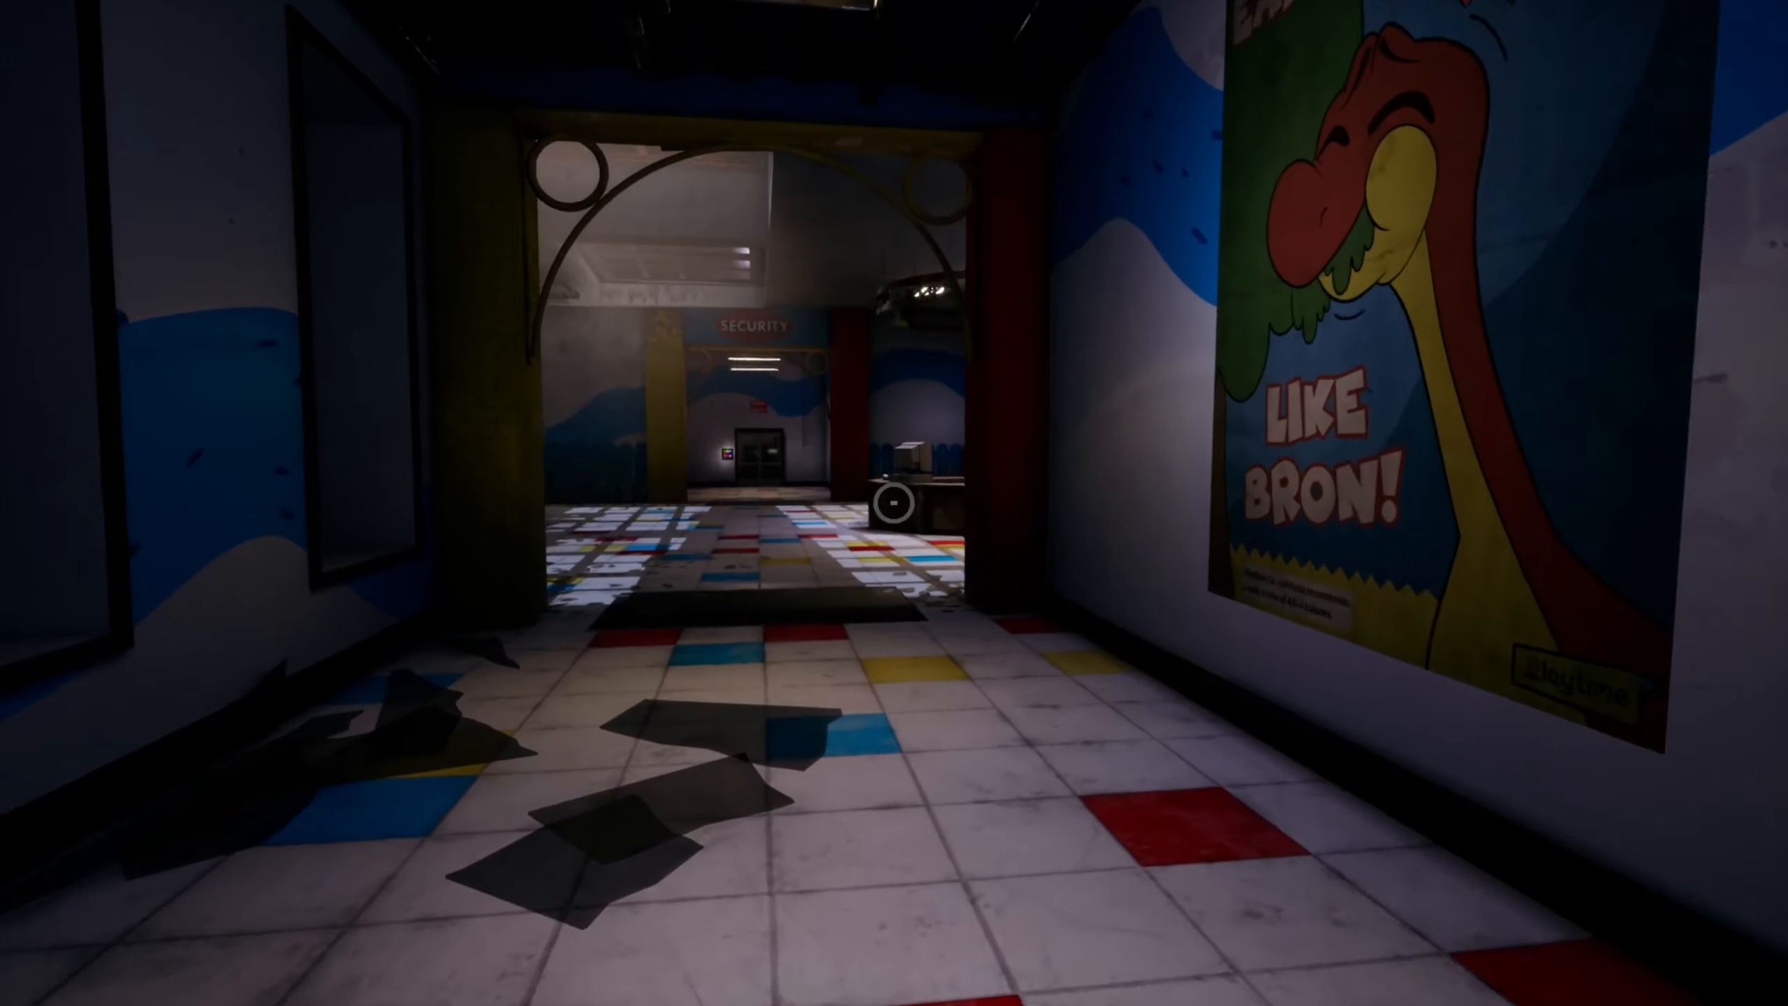
mouse_move(894, 503)
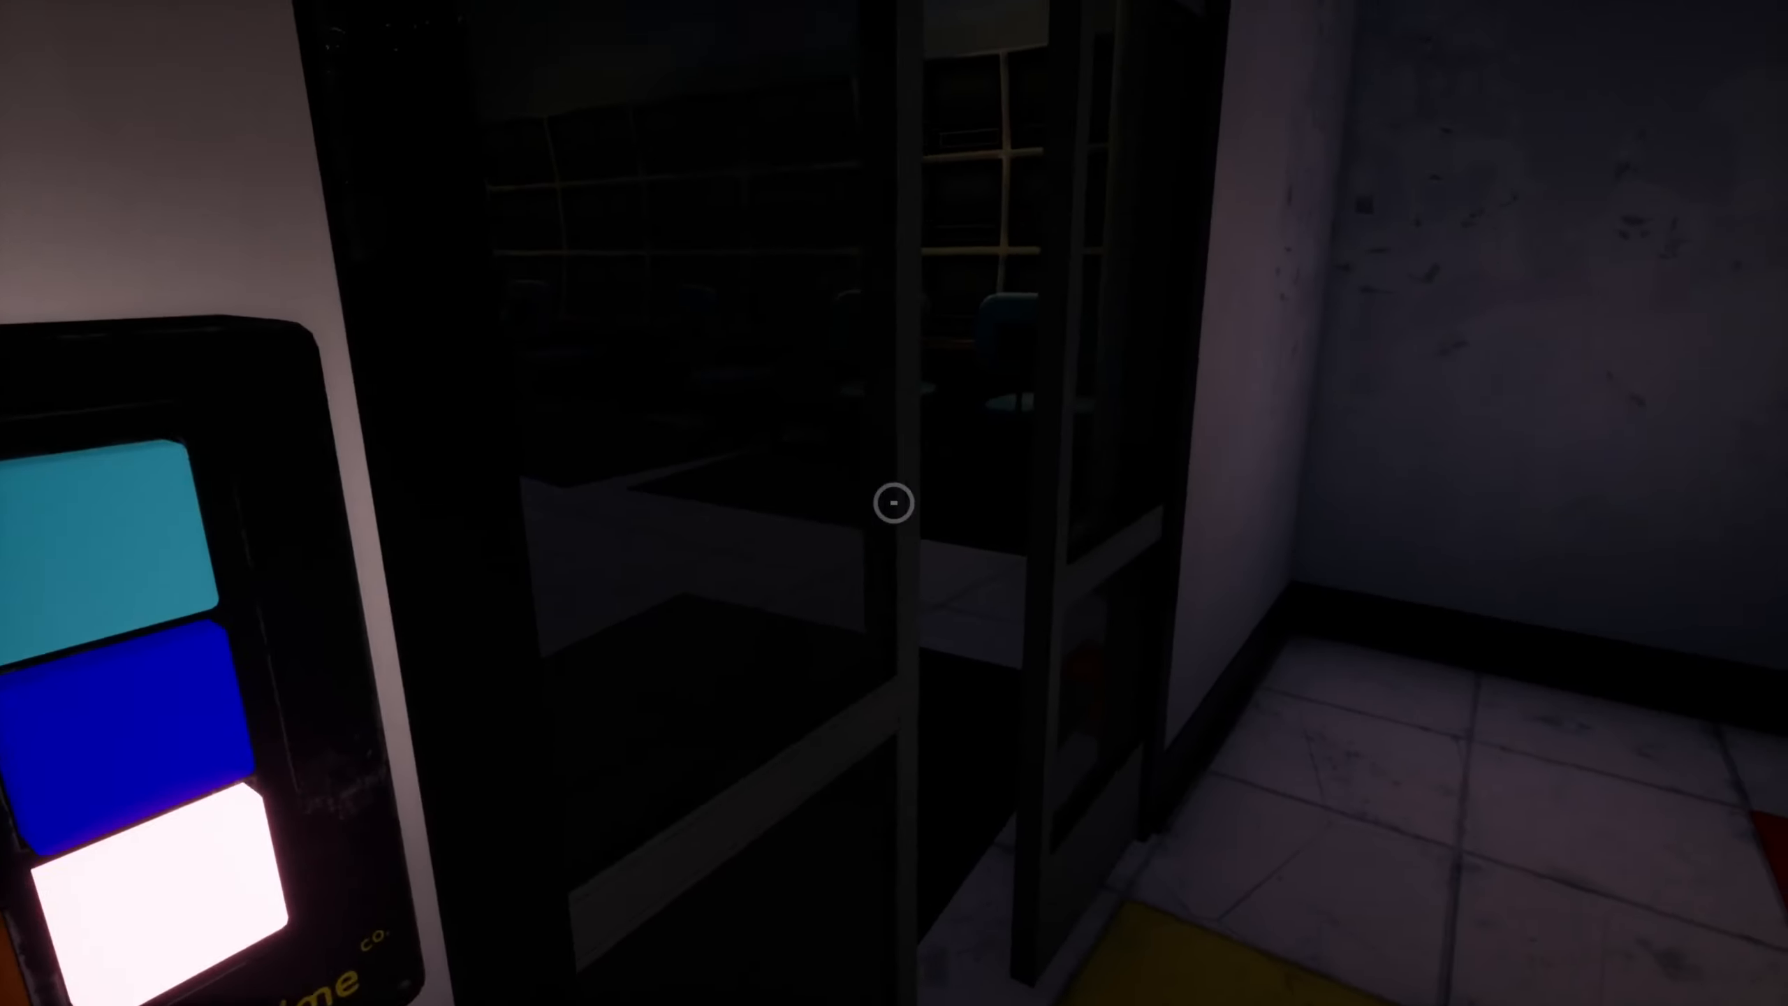
mouse_move(894, 501)
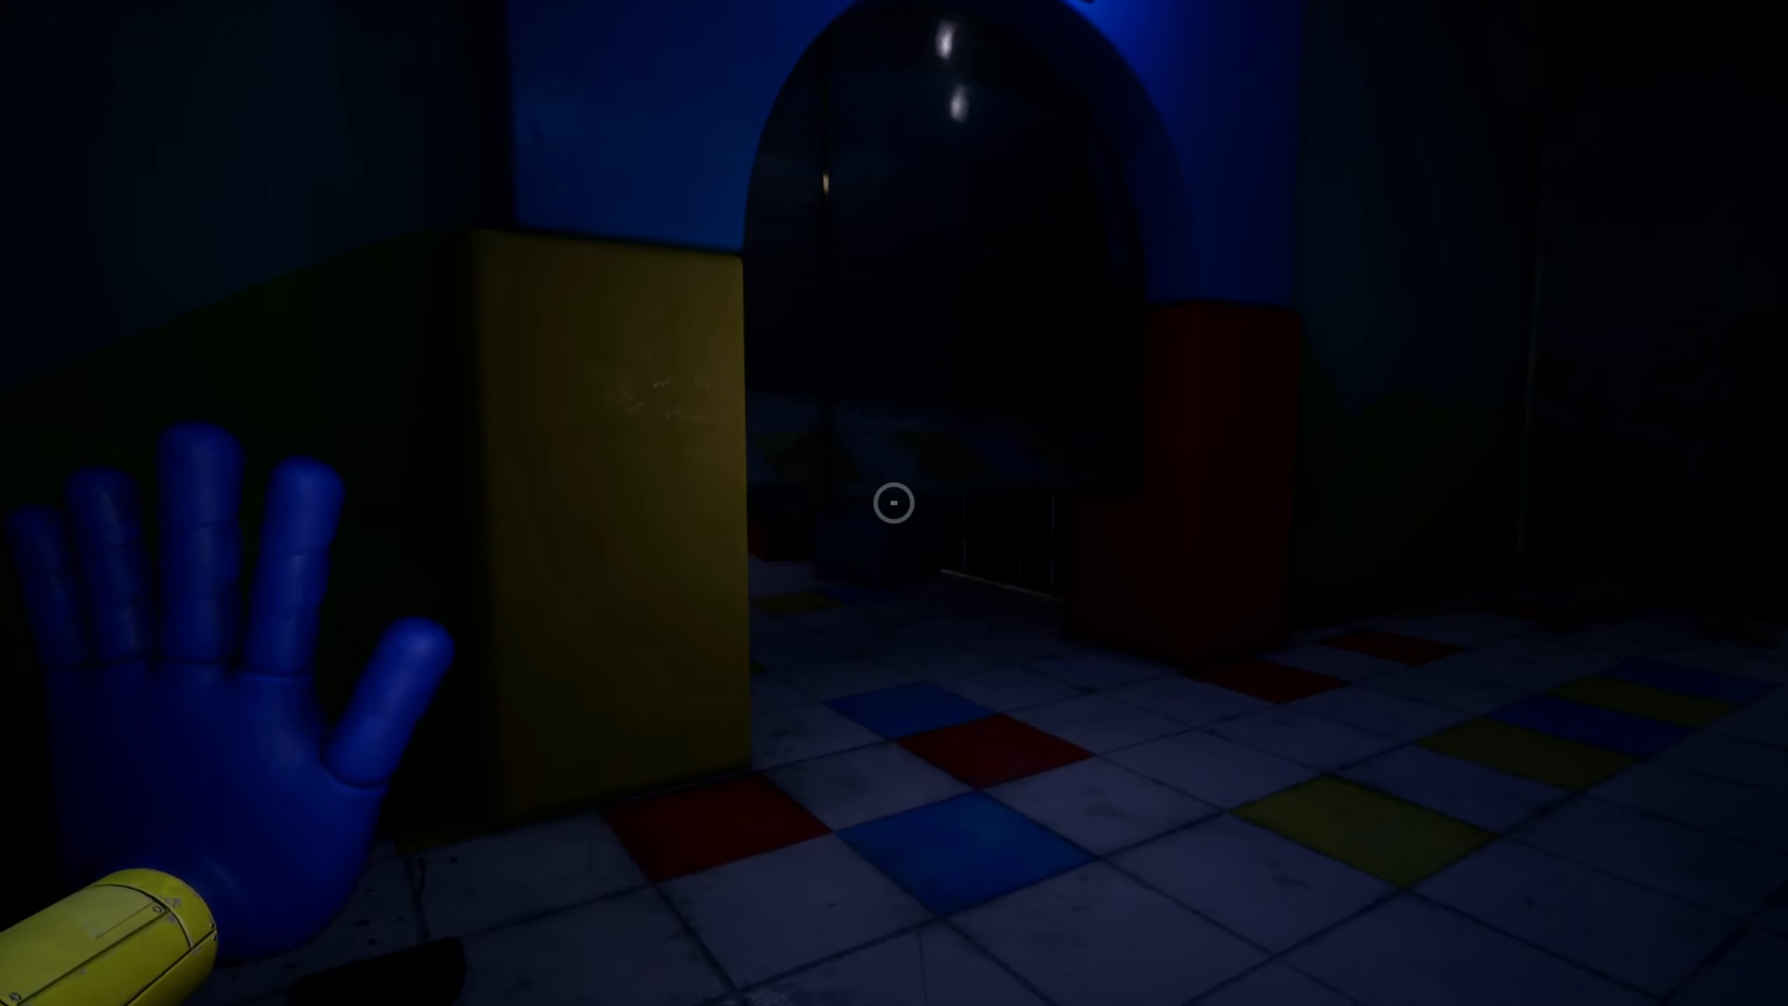
mouse_move(894, 503)
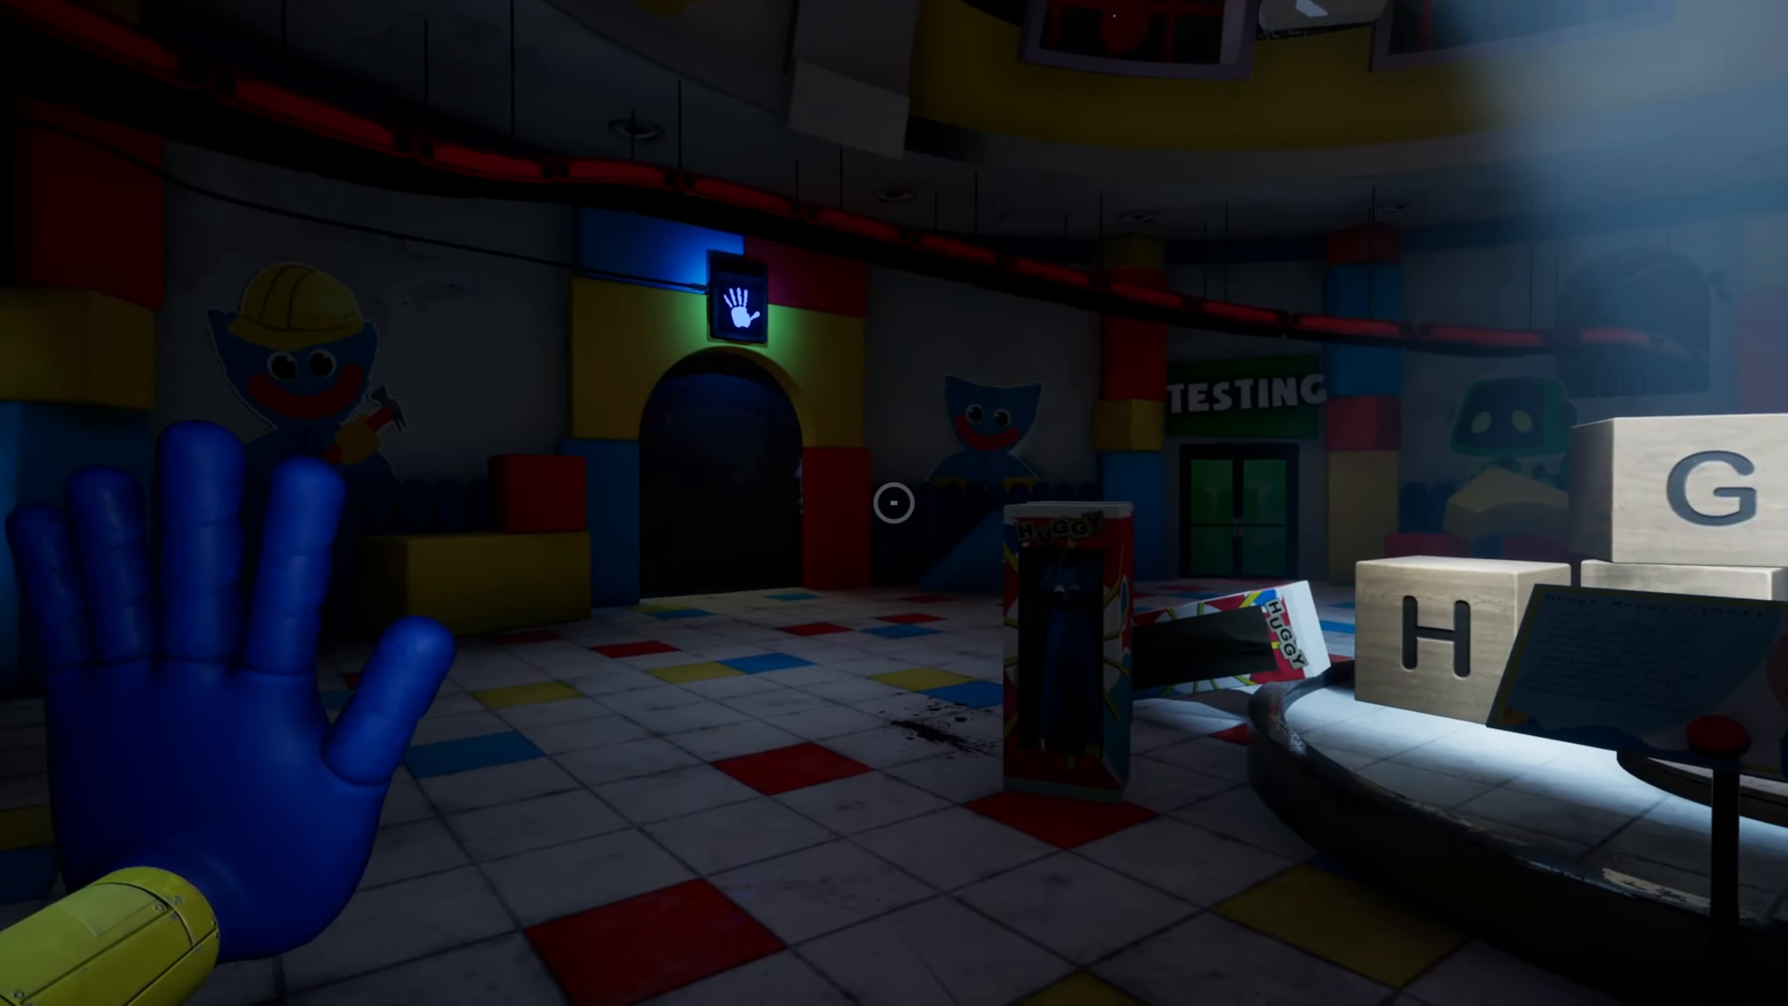
Step: Look around while moving through Bay 2 toward the handprint-marked door
scroll(right, 3)
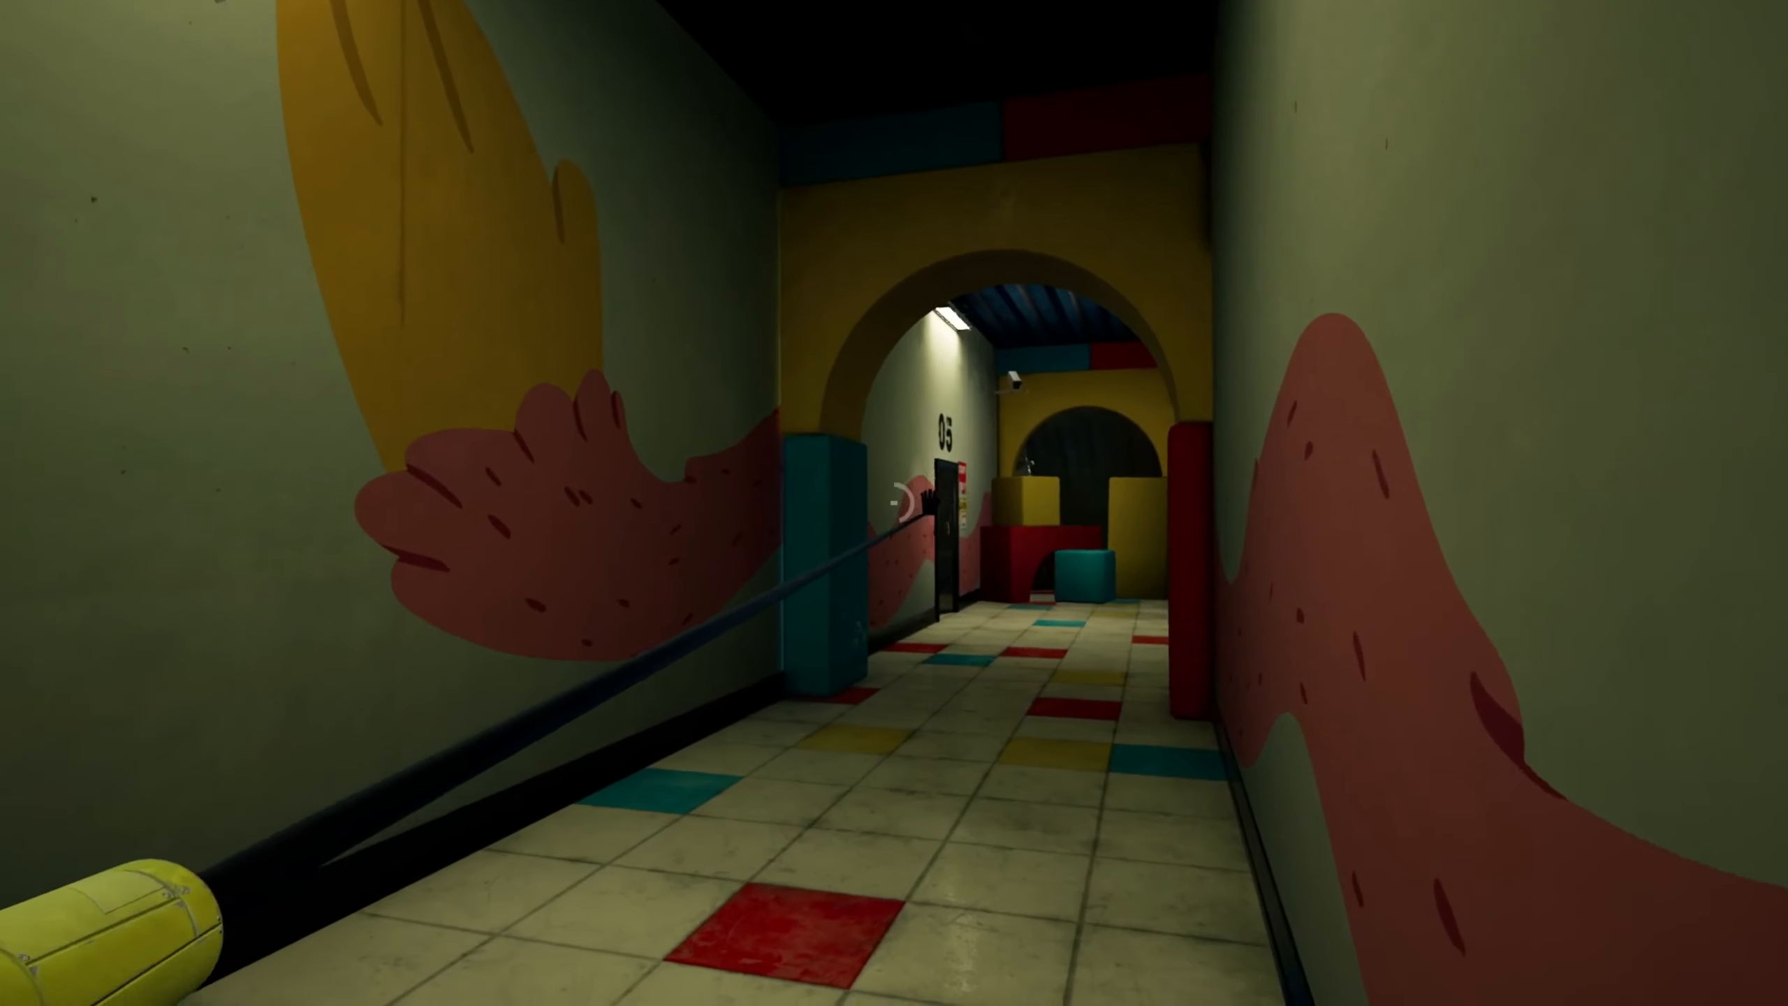
mouse_move(894, 503)
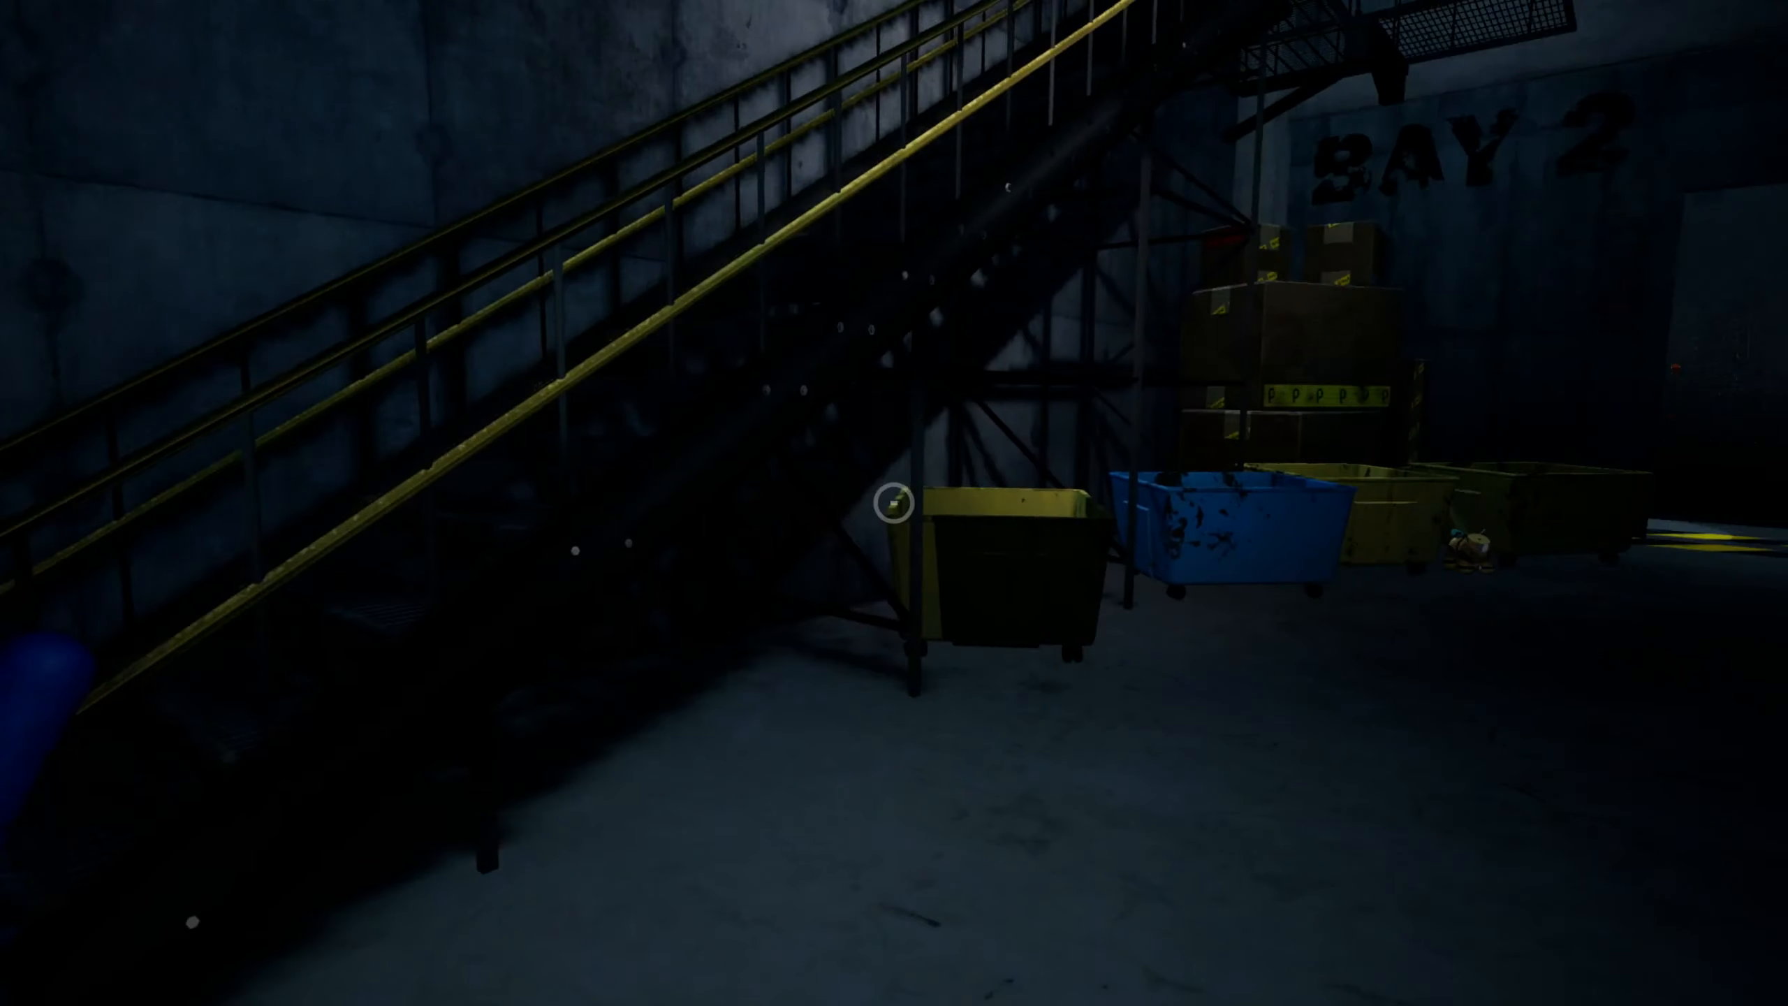
mouse_move(894, 503)
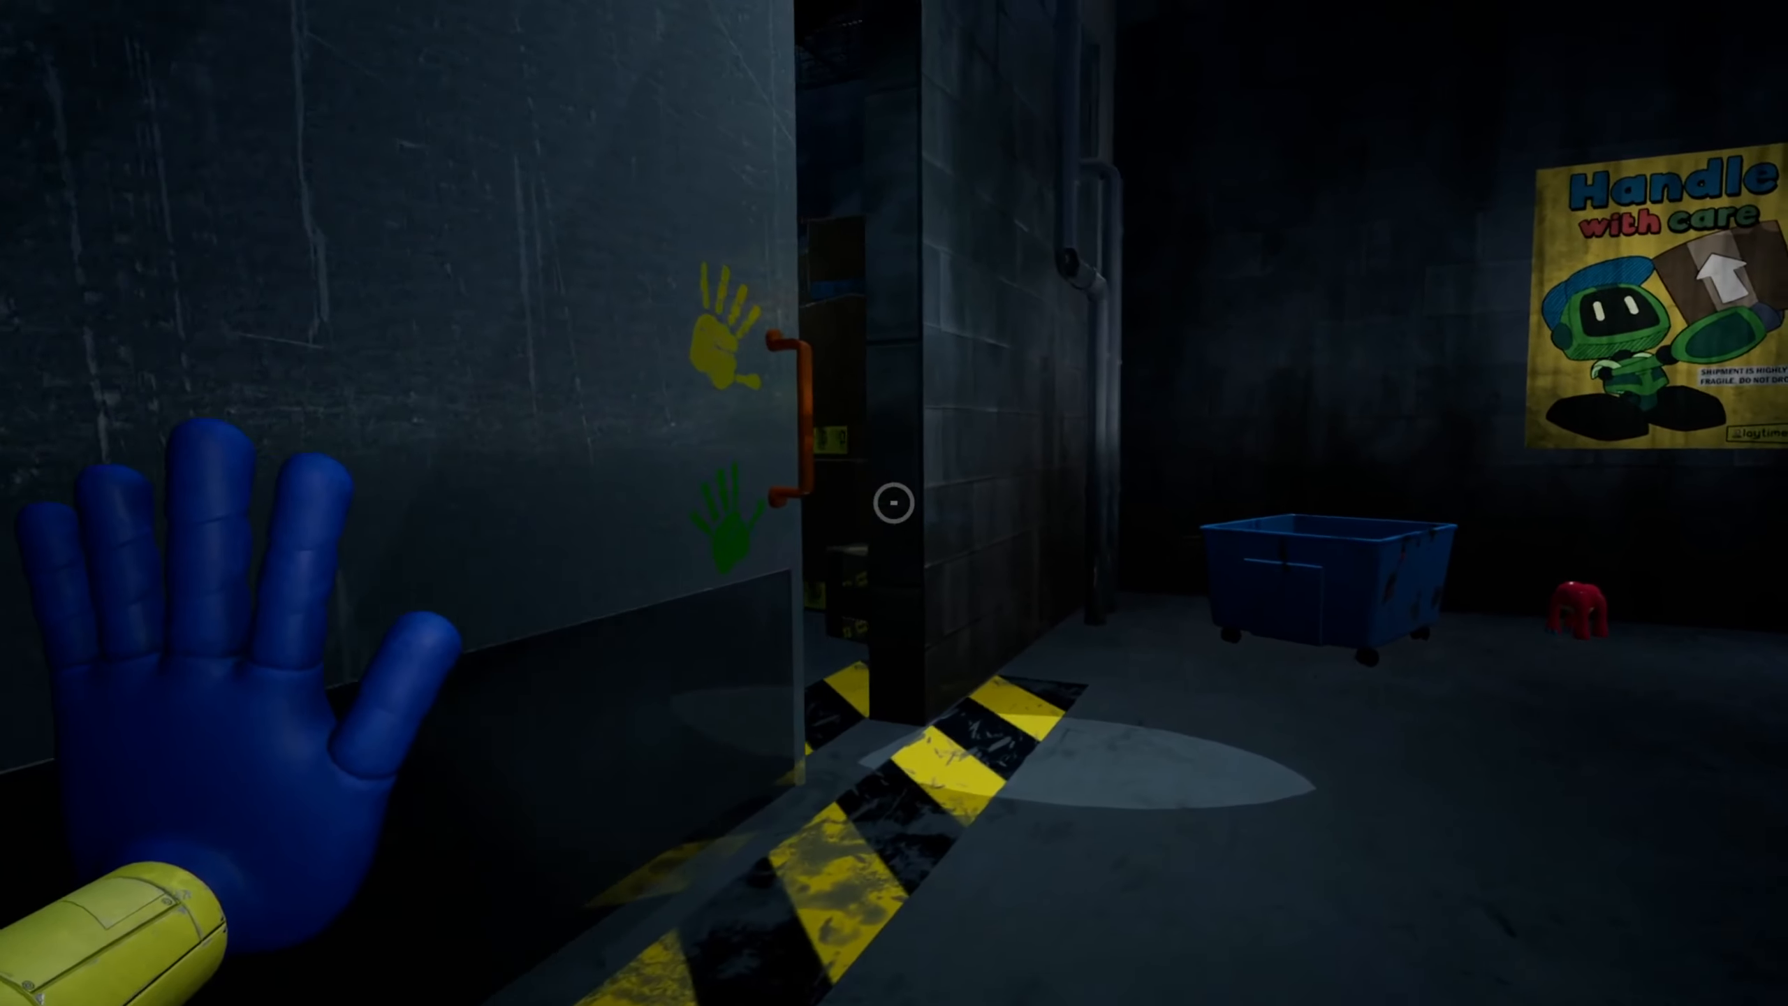
mouse_move(894, 503)
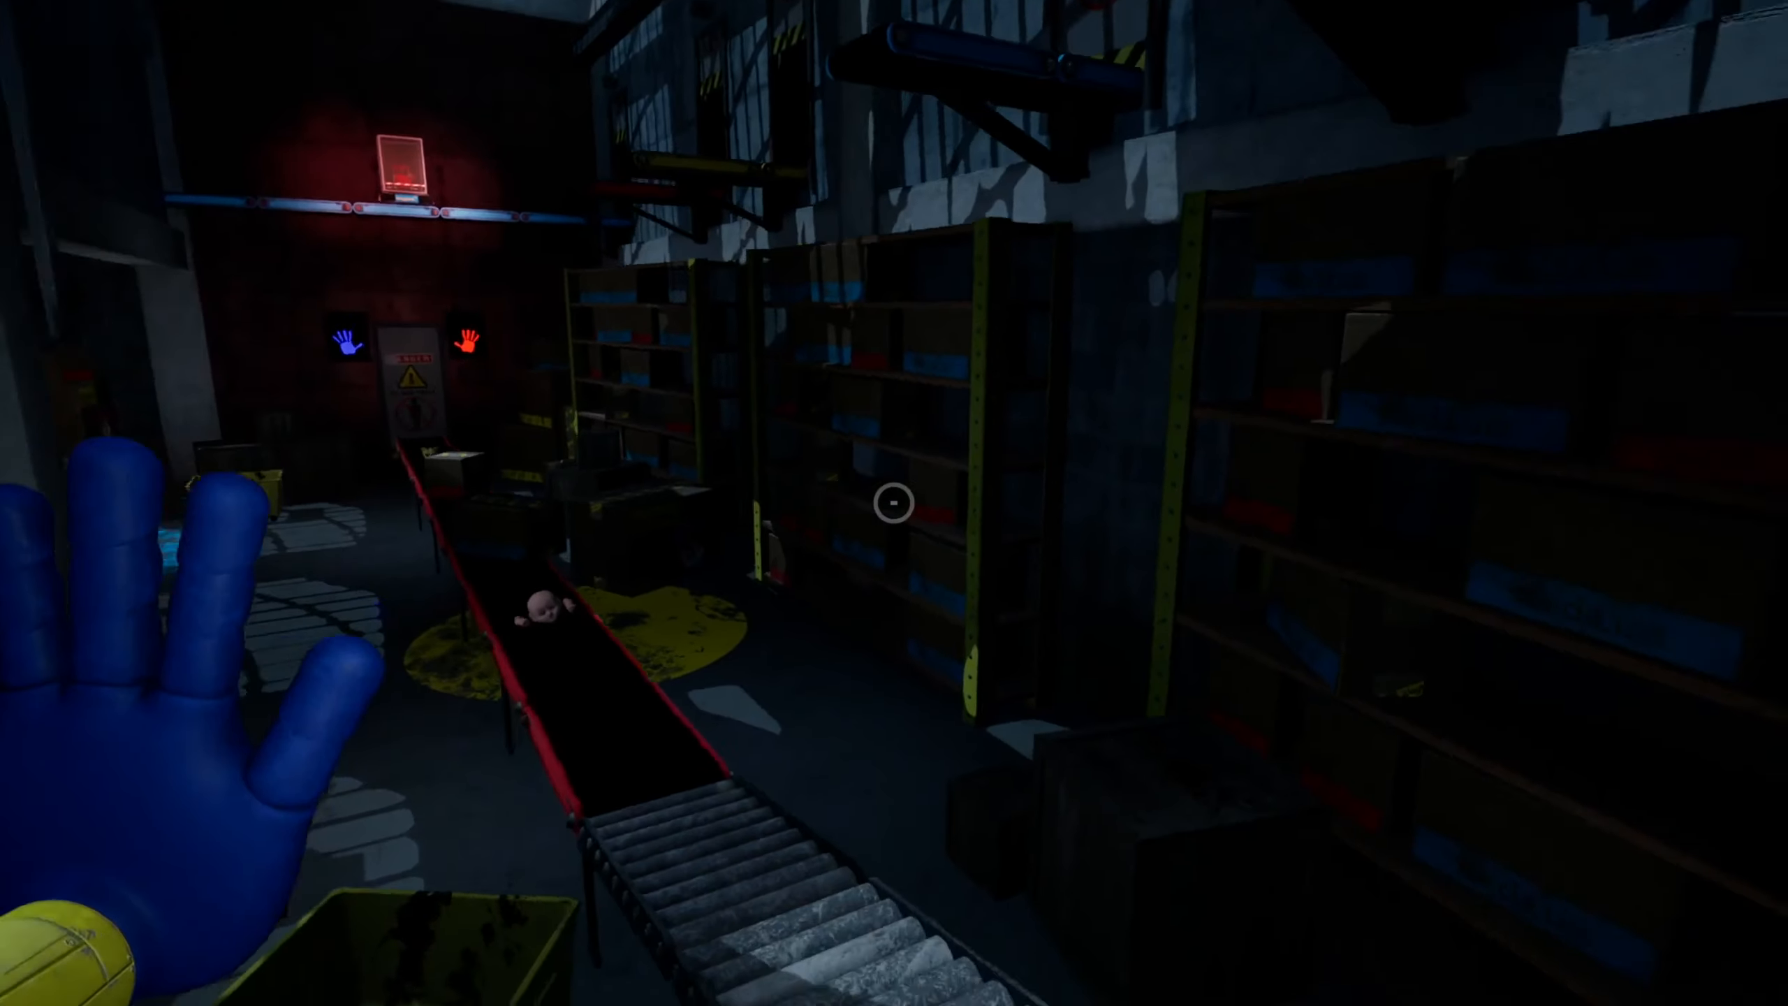
mouse_move(895, 502)
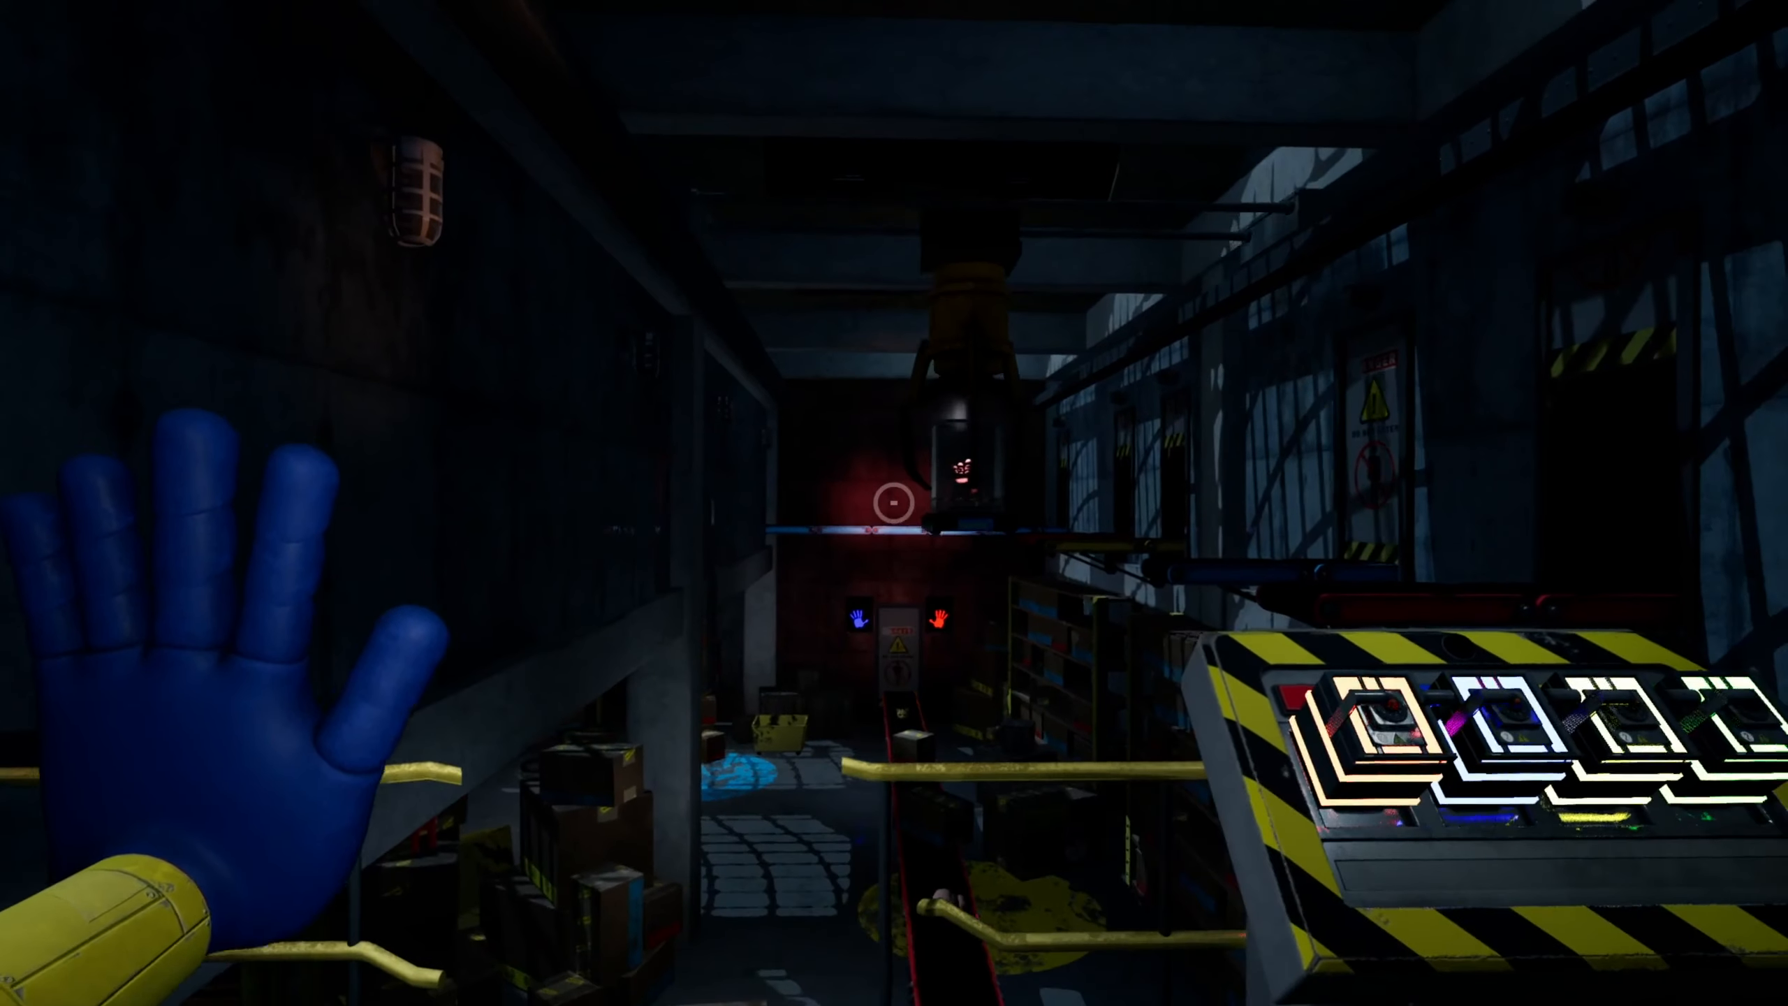
mouse_move(894, 503)
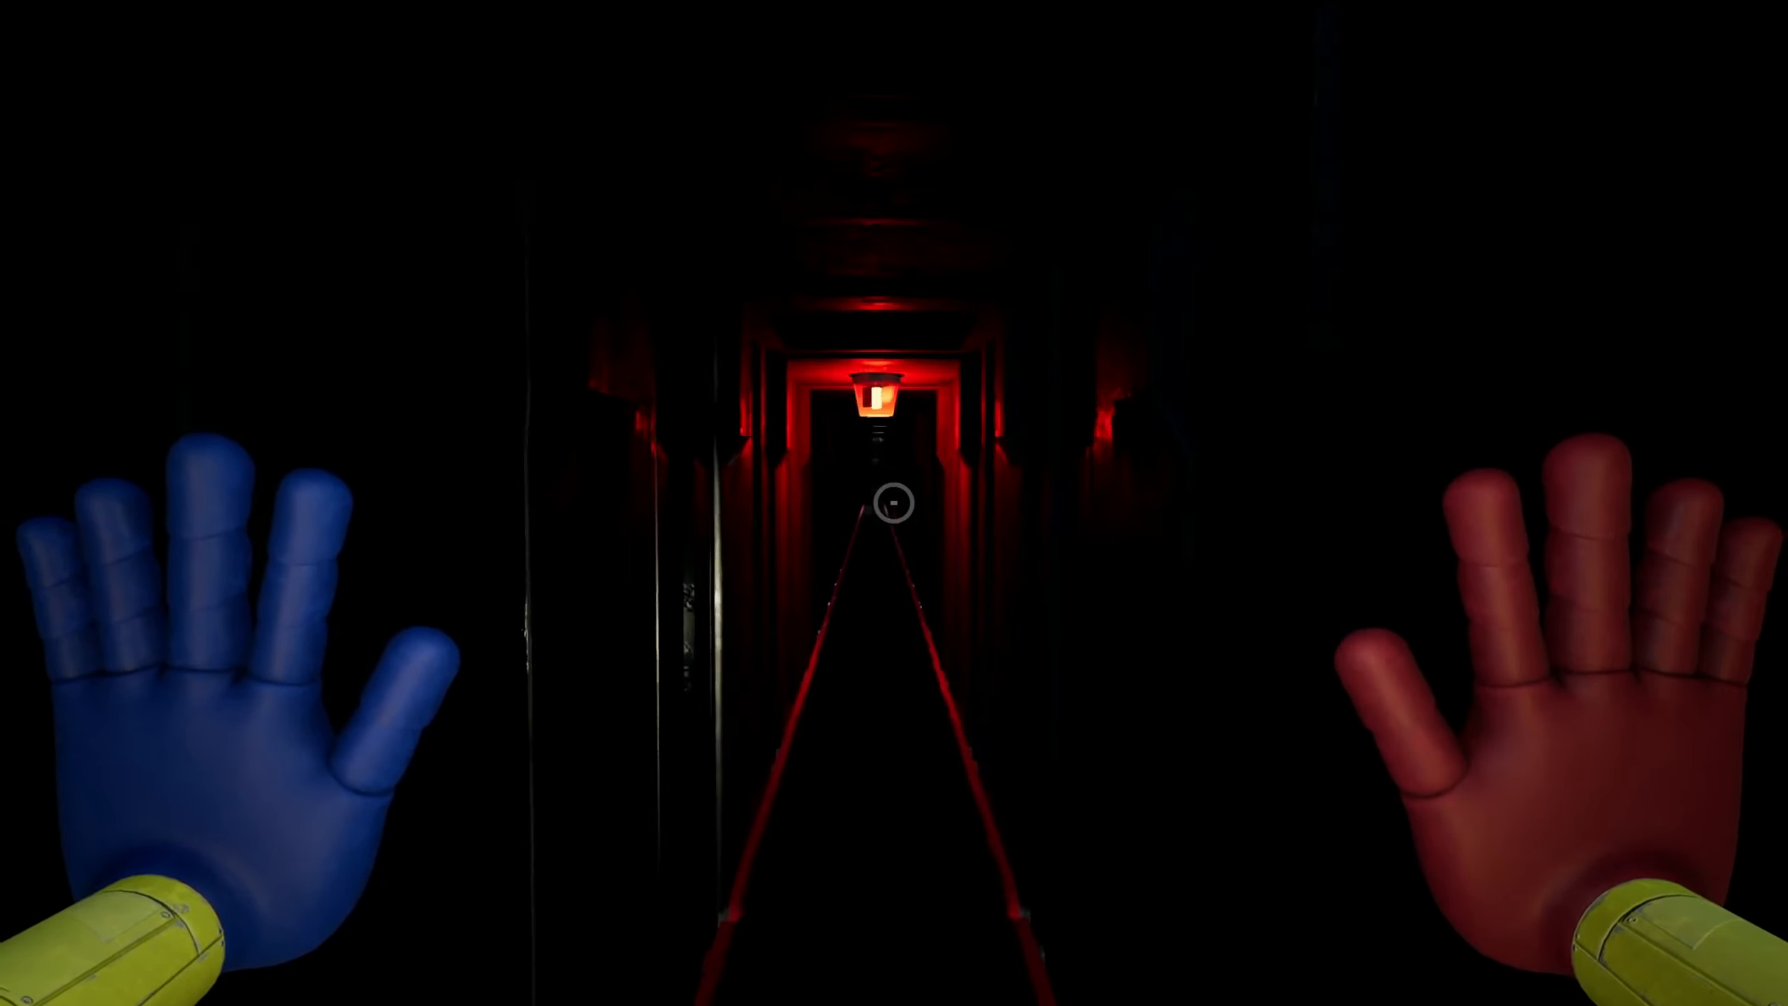
Step: Adjust the view while heading into the narrow red-lit hallway with the GrabPack
scroll(up, 3)
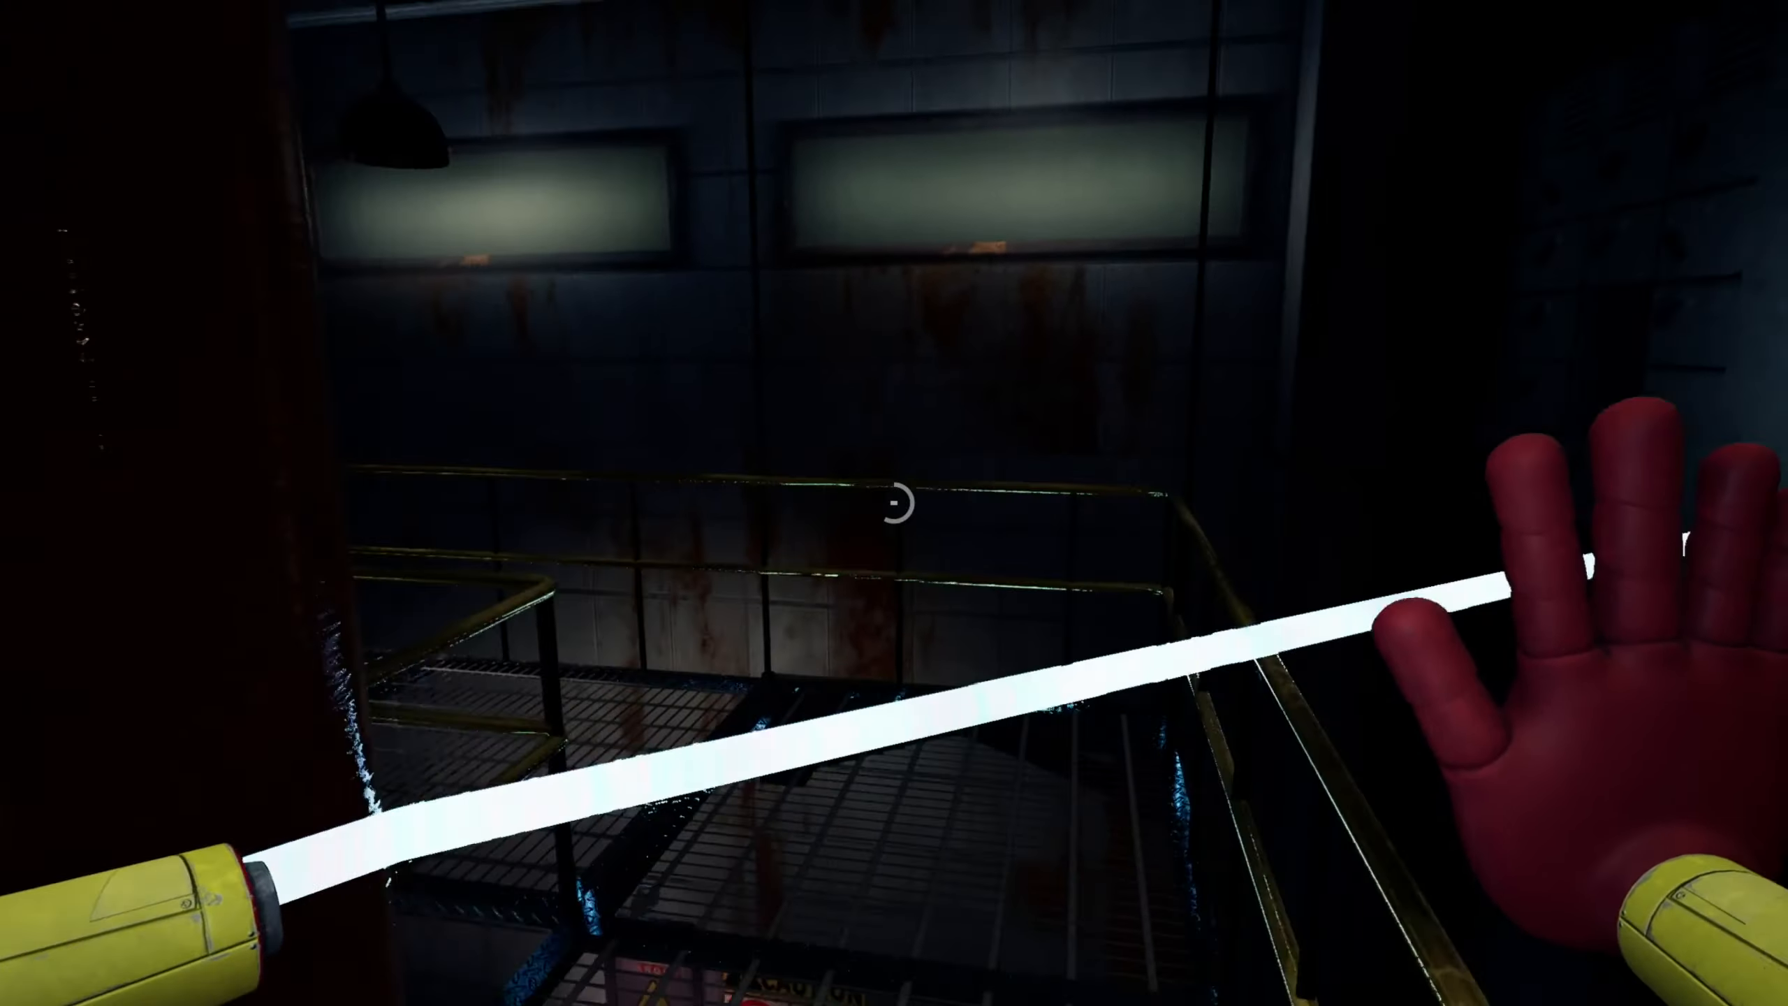
mouse_move(895, 503)
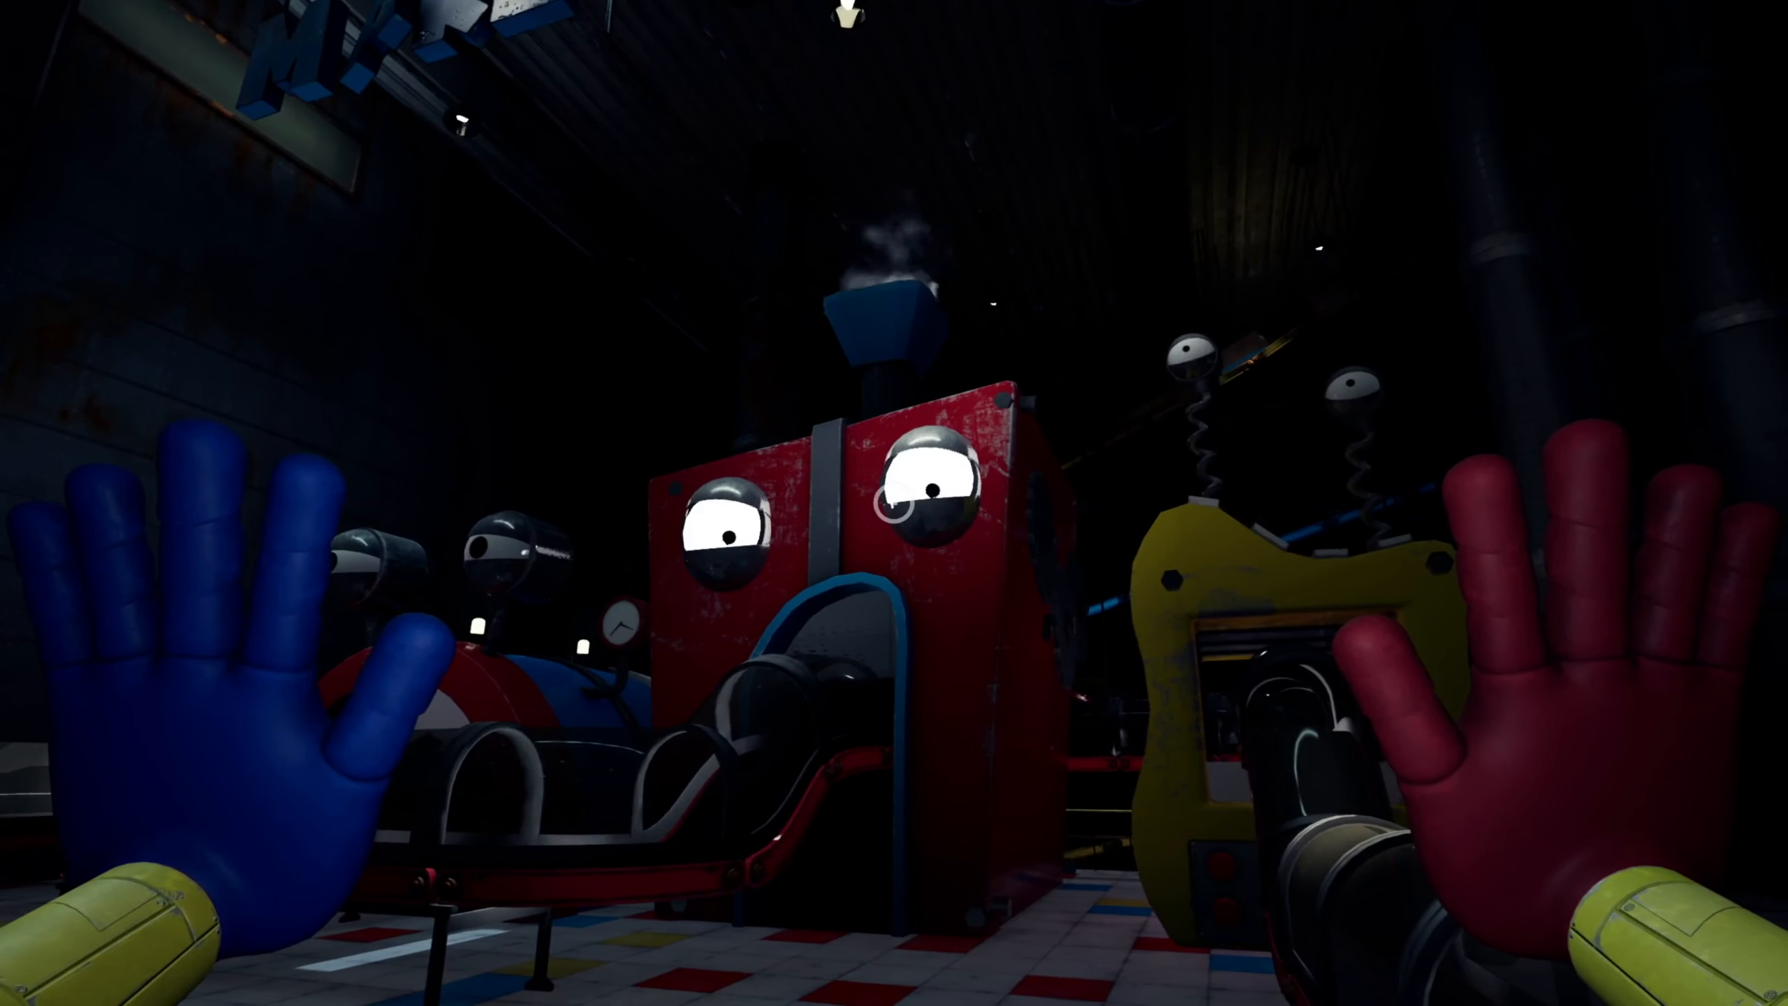
Step: Turn toward the toy-making machine's track with the eyed toy carts
scroll(right, 3)
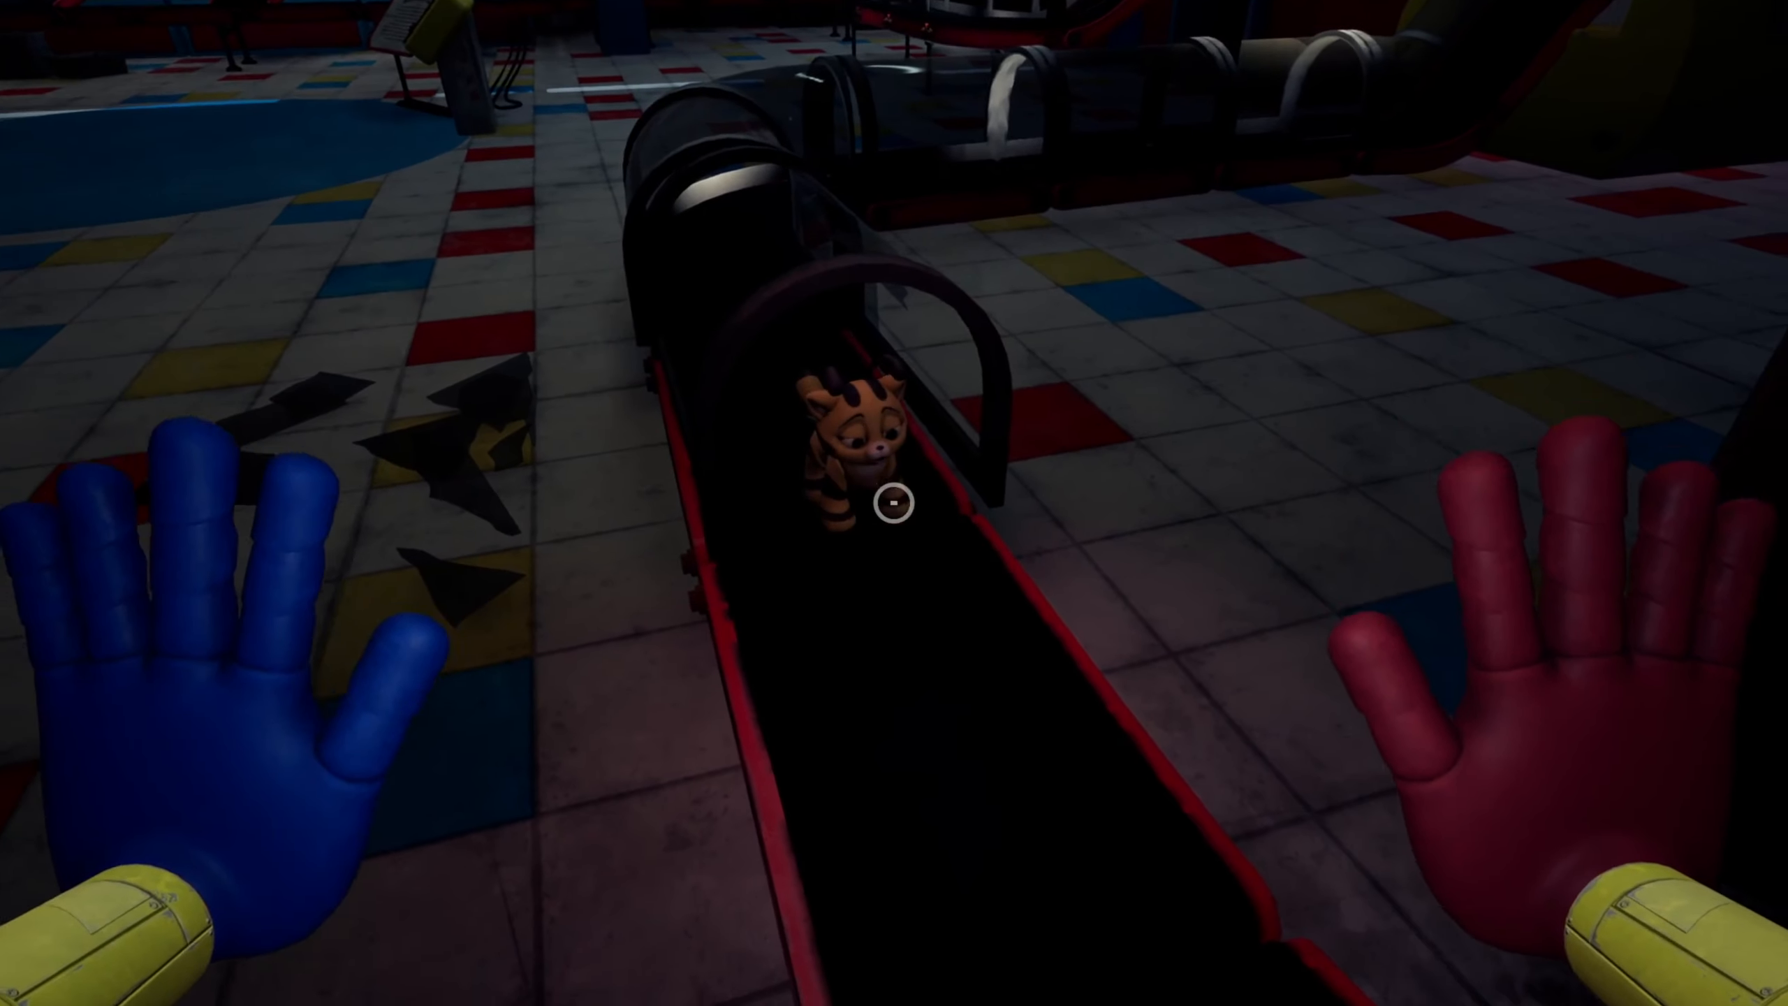
mouse_move(895, 503)
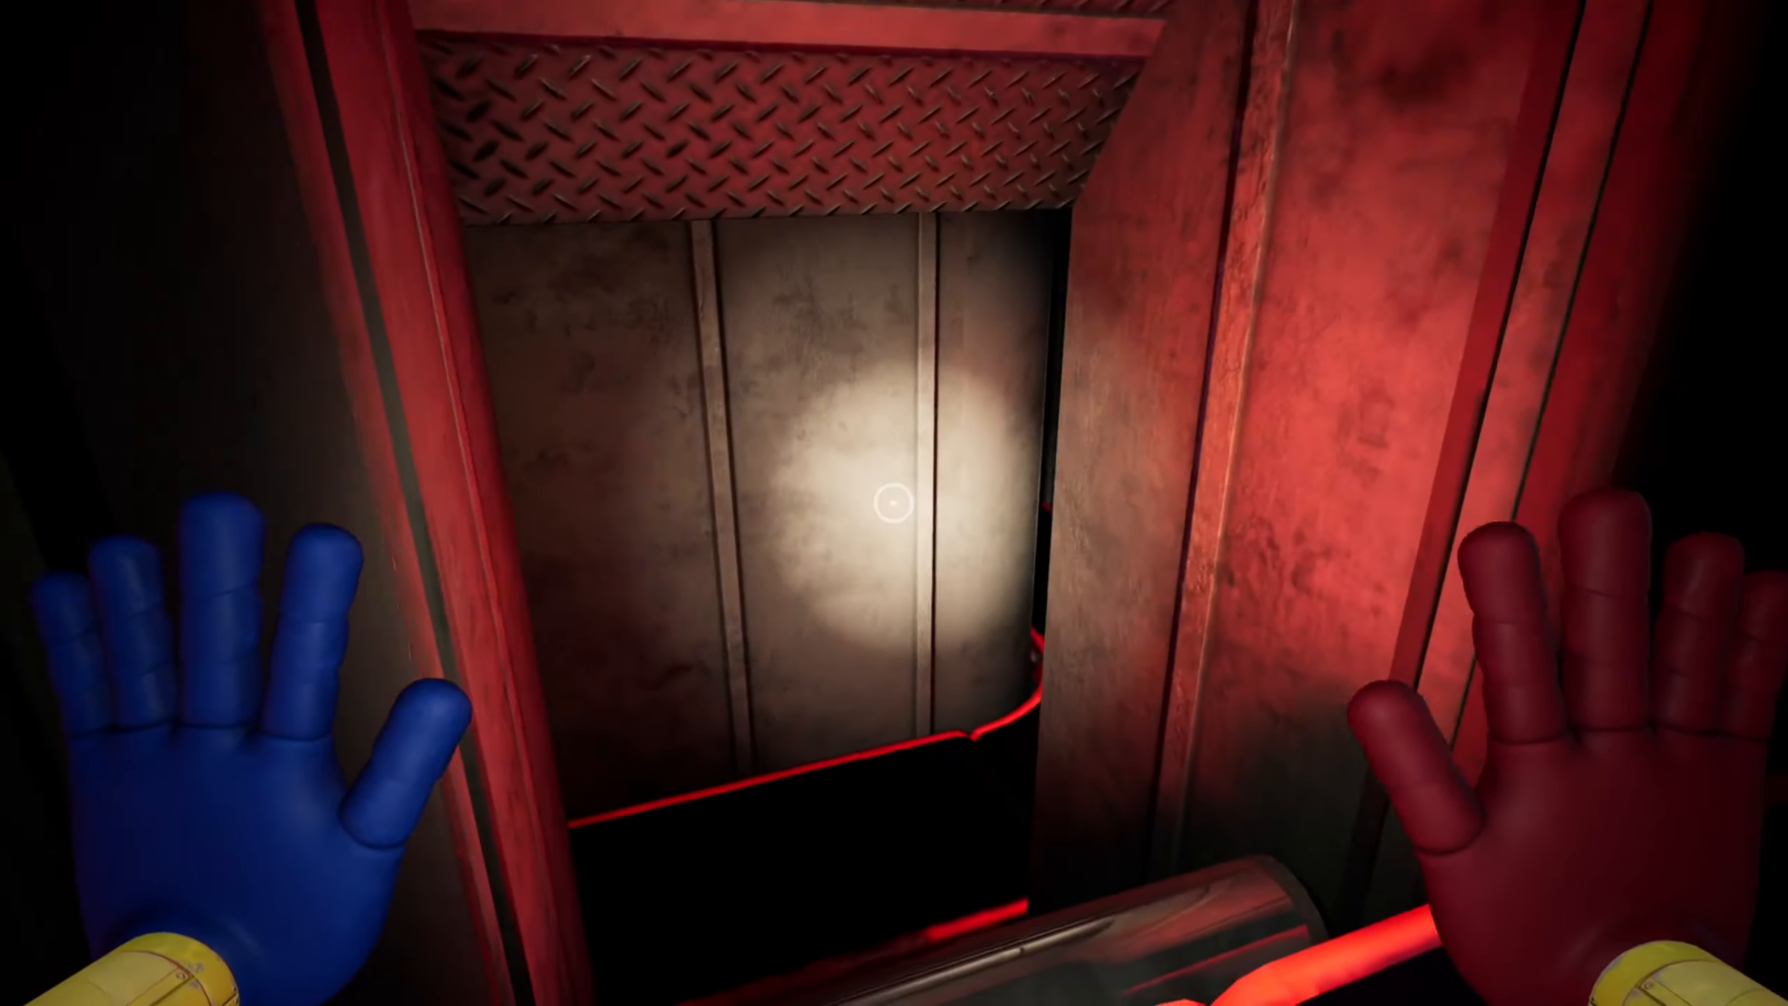
Step: Look up the red vent shaft to light its far wall with the flashlight
scroll(up, 3)
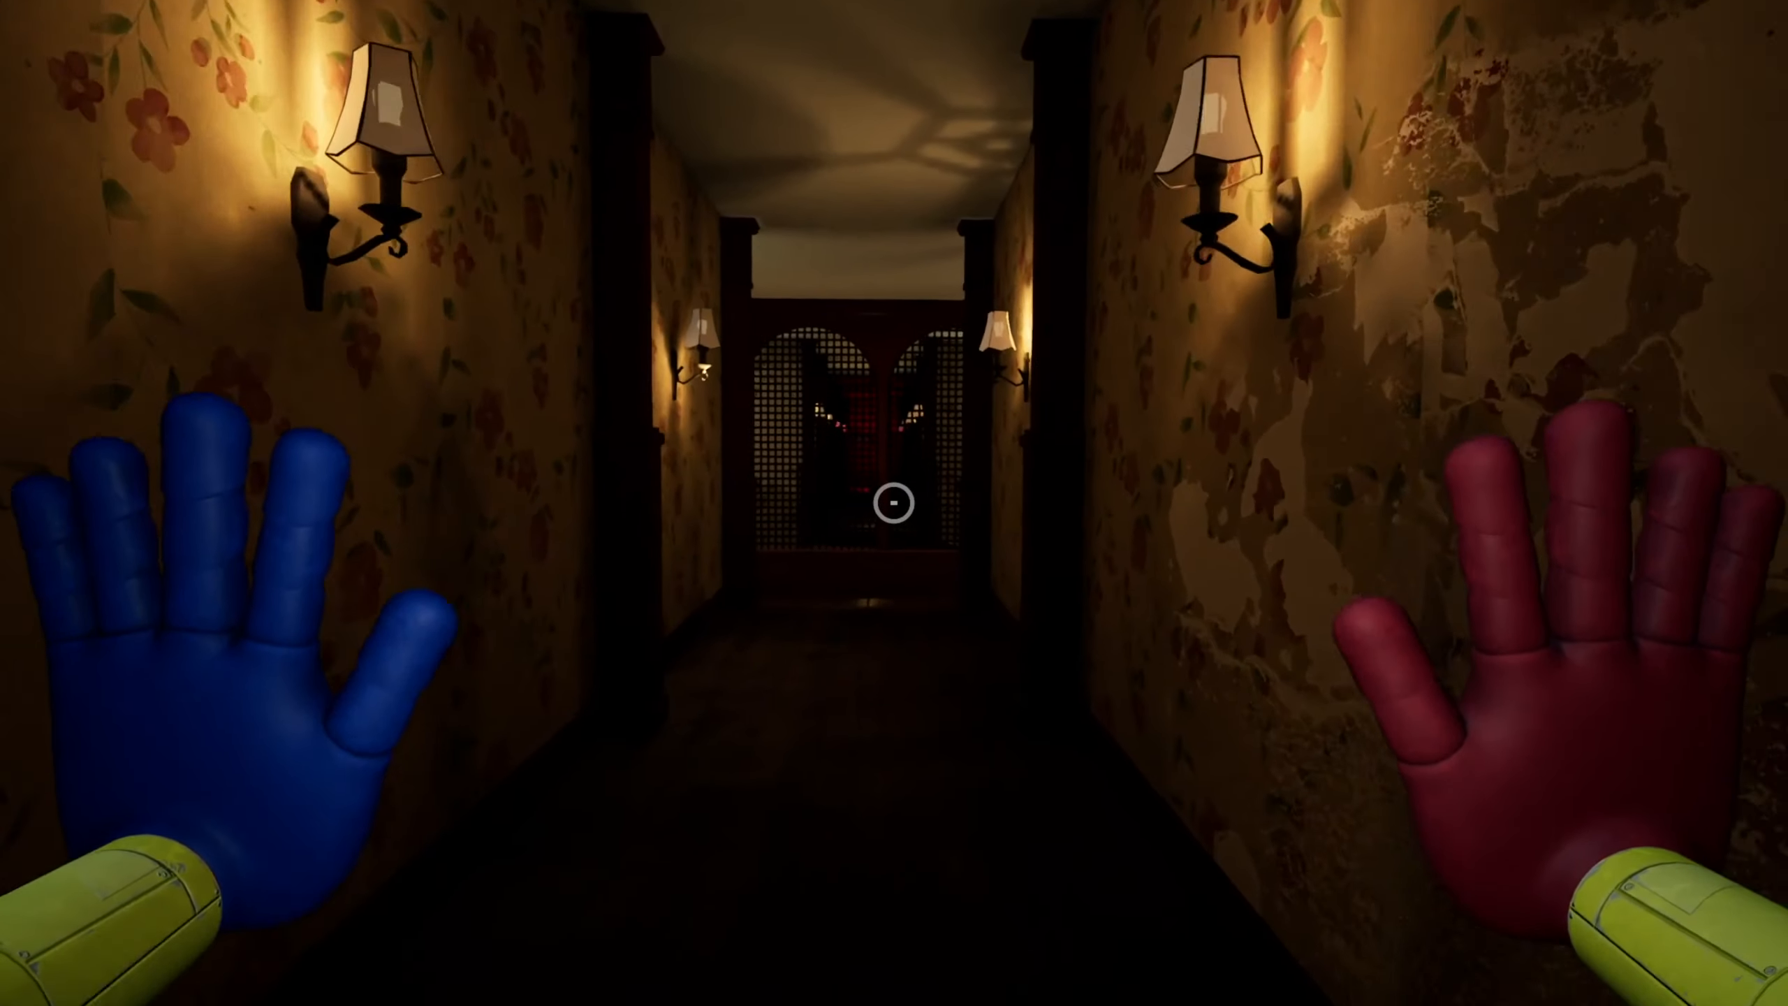
Step: Look up the lamp-lit floral hallway toward the grated-arch room with the dollhouse
scroll(up, 3)
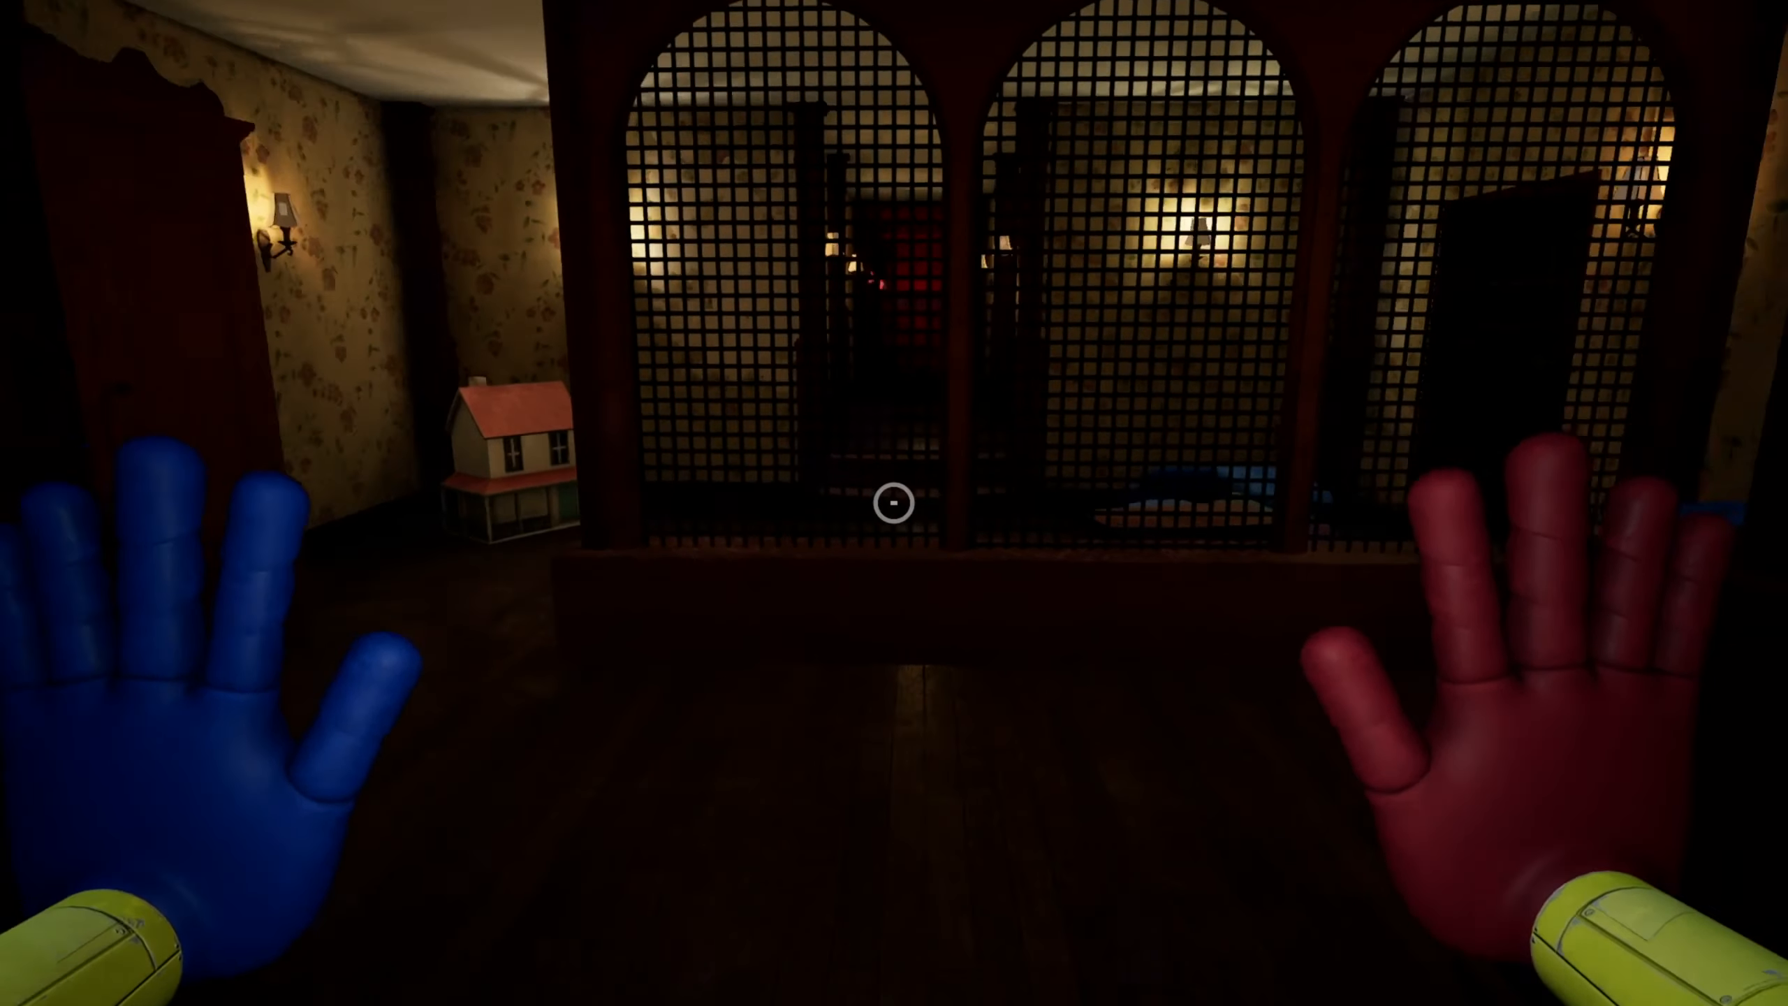